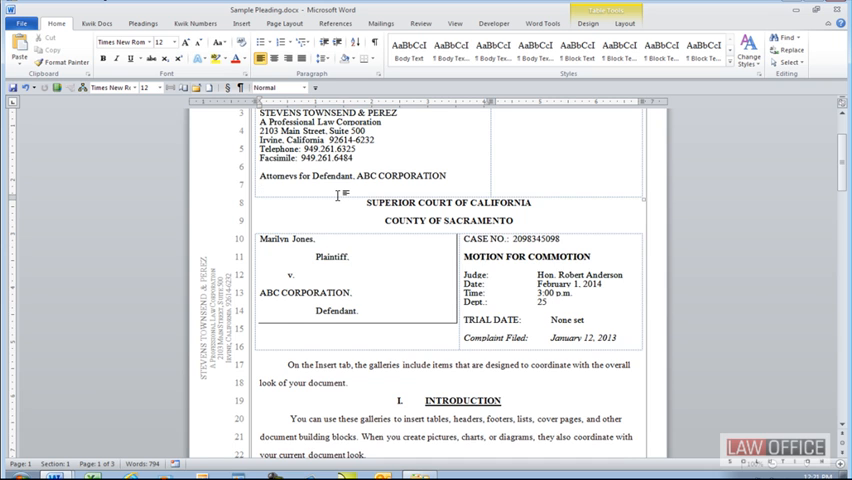
# Inspect the header's line-number column spacing settings, leave them unchanged and return to the body text.
pyautogui.scroll(3)
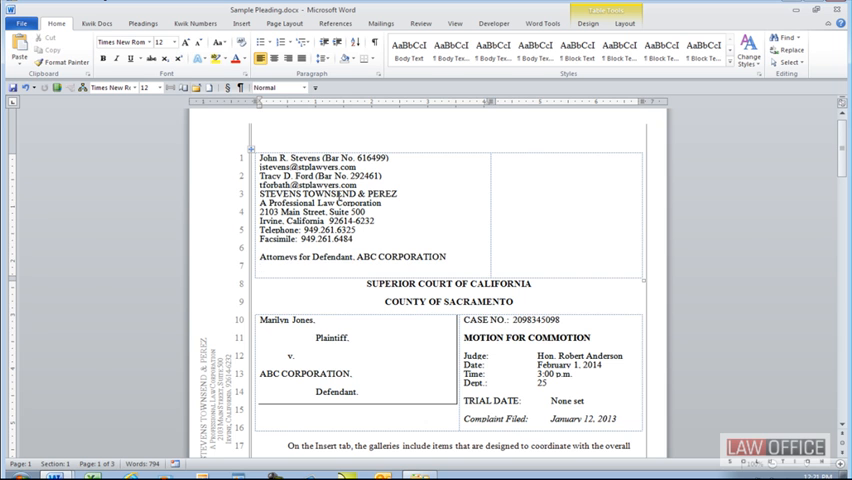
pyautogui.click(96, 24)
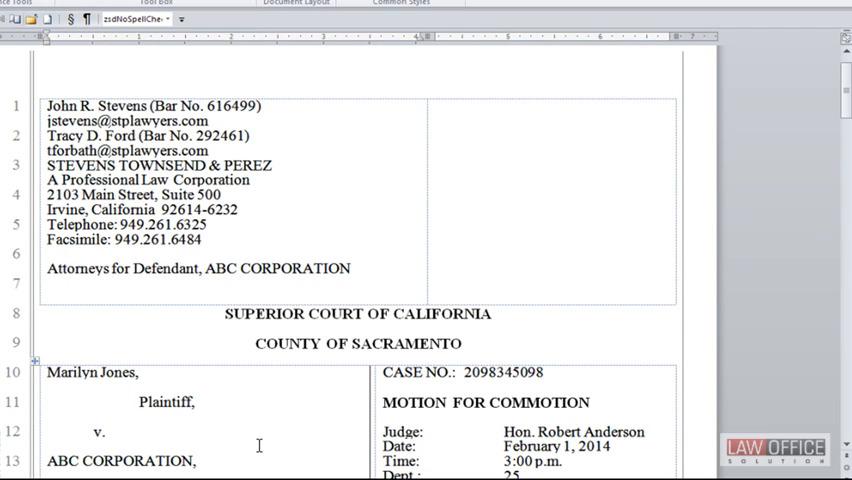
pyautogui.scroll(-3)
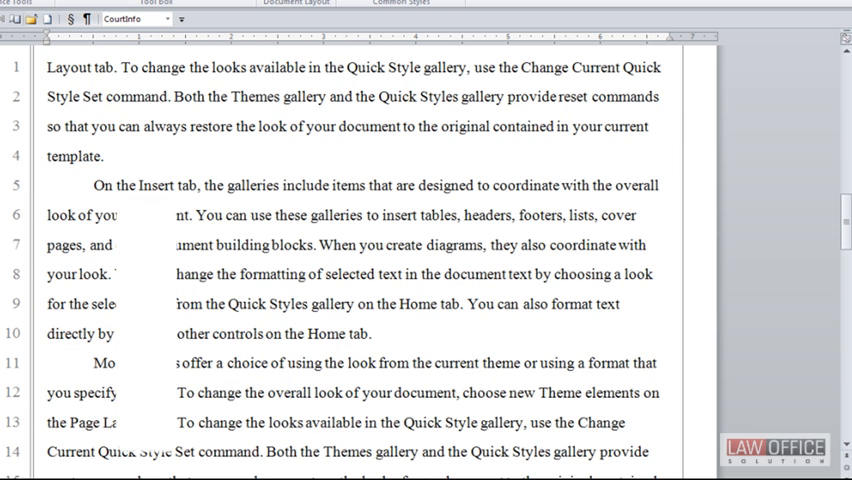
pyautogui.click(130, 18)
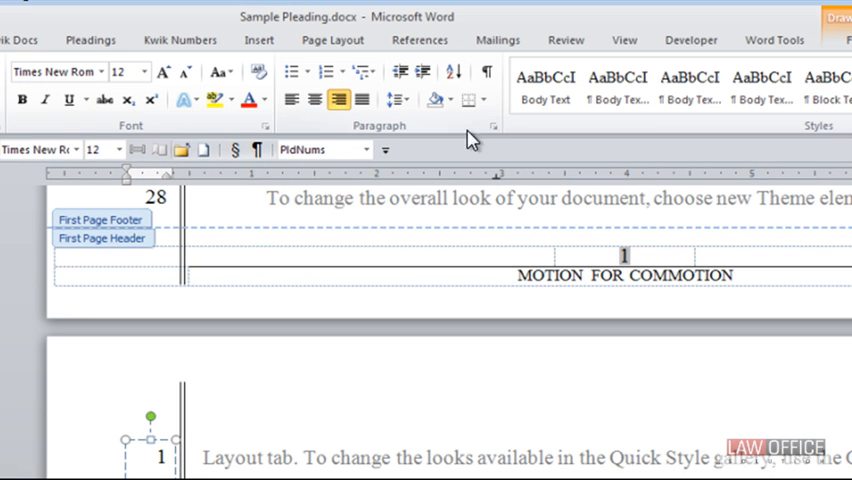
pyautogui.click(492, 126)
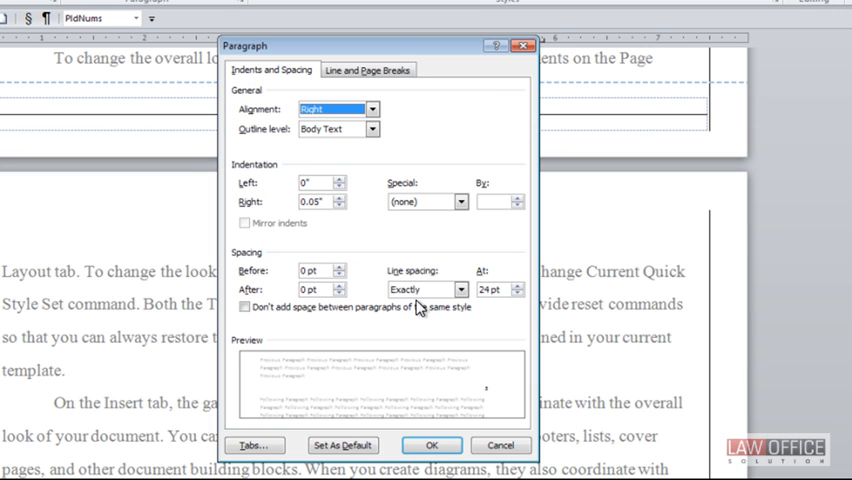
pyautogui.moveTo(498, 306)
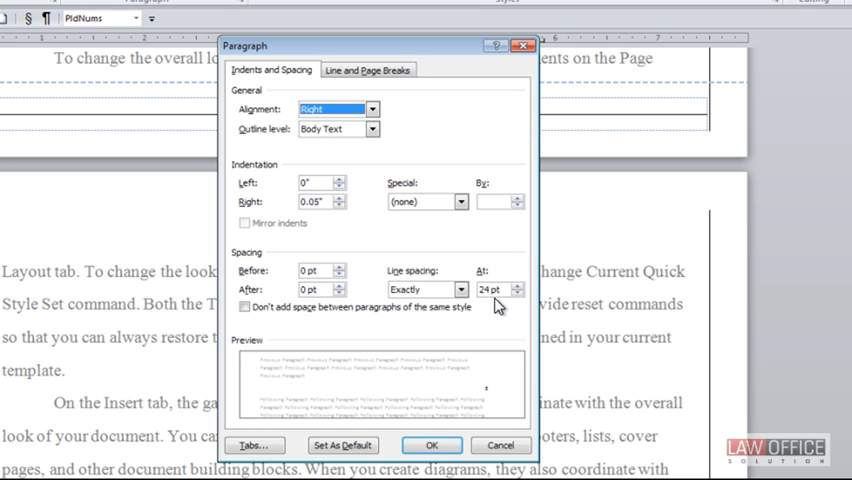
pyautogui.moveTo(500, 444)
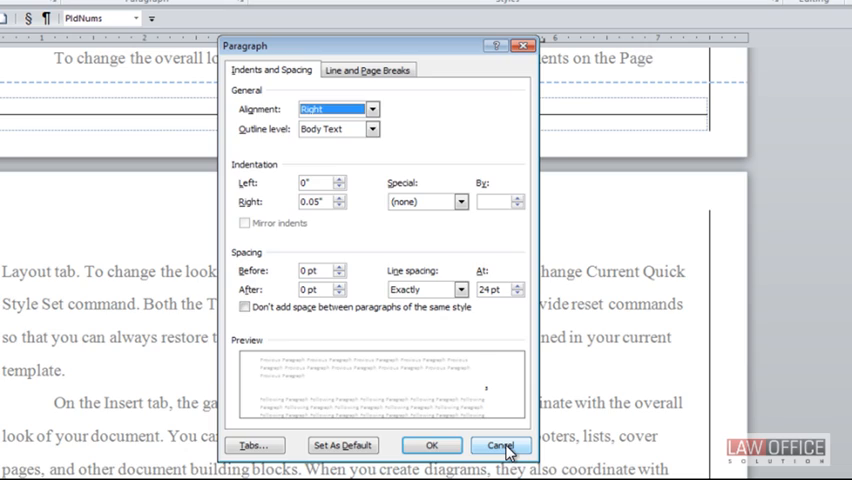
pyautogui.click(500, 444)
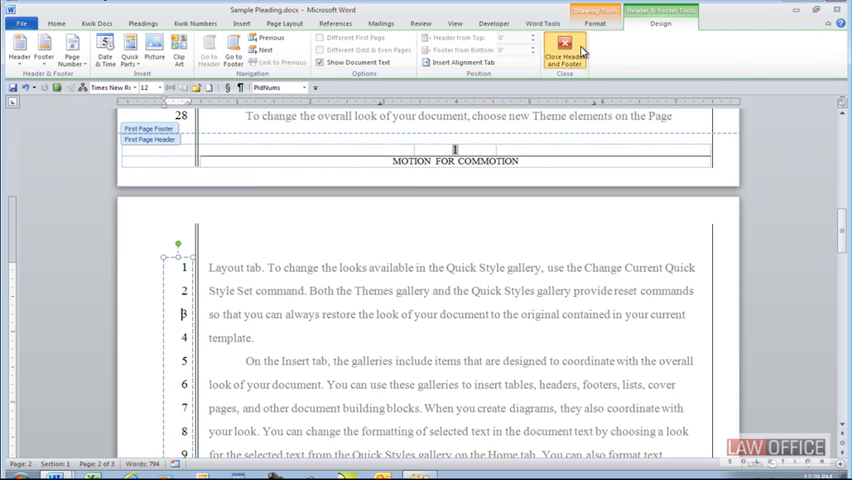
pyautogui.click(564, 56)
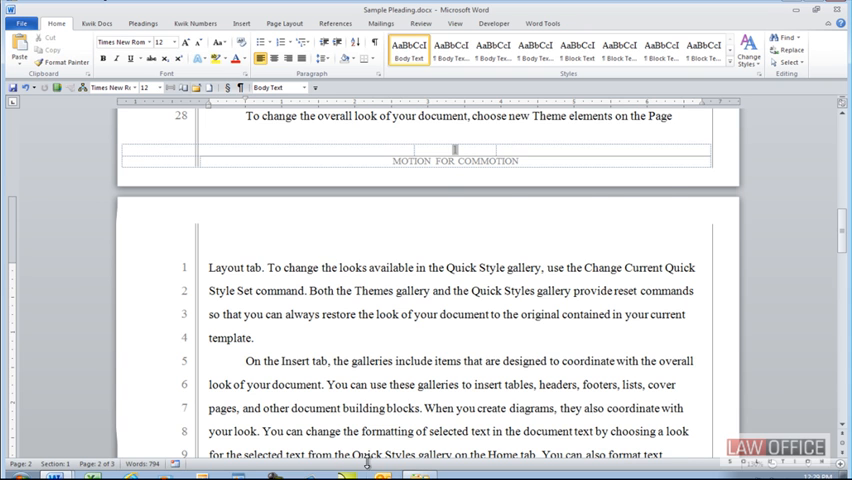
# Review the Body Text paragraph spacing settings and close them without changes.
pyautogui.scroll(-3)
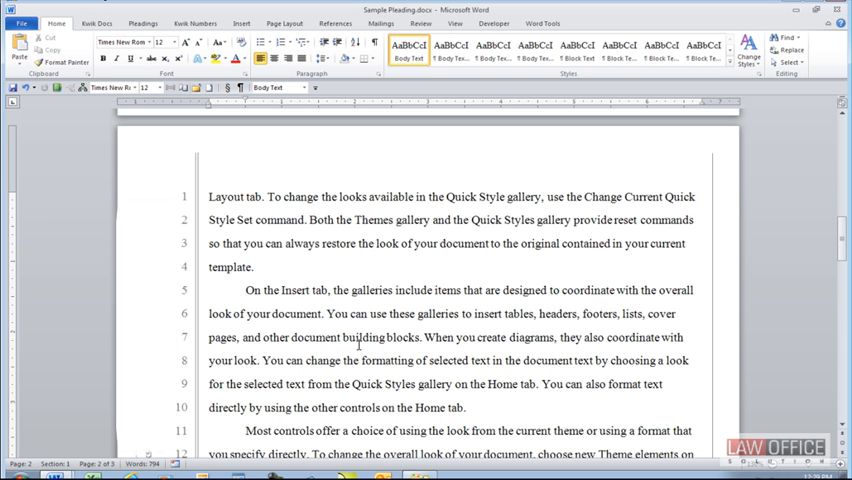
pyautogui.scroll(3)
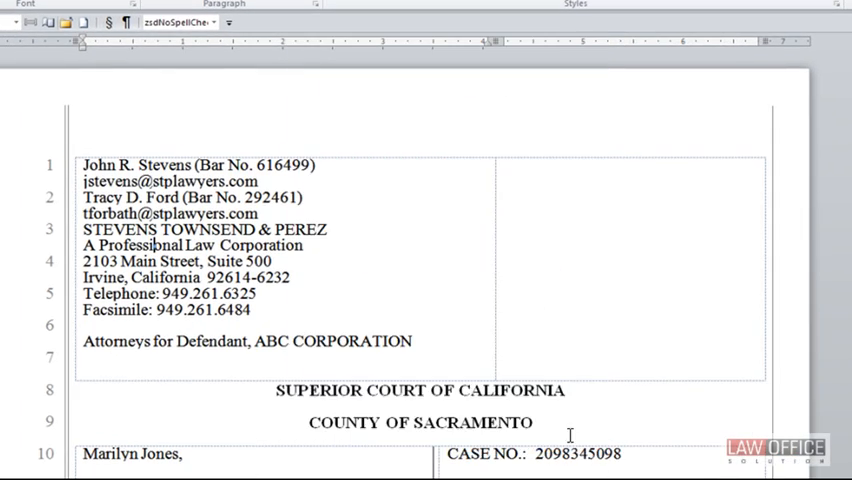
pyautogui.scroll(-3)
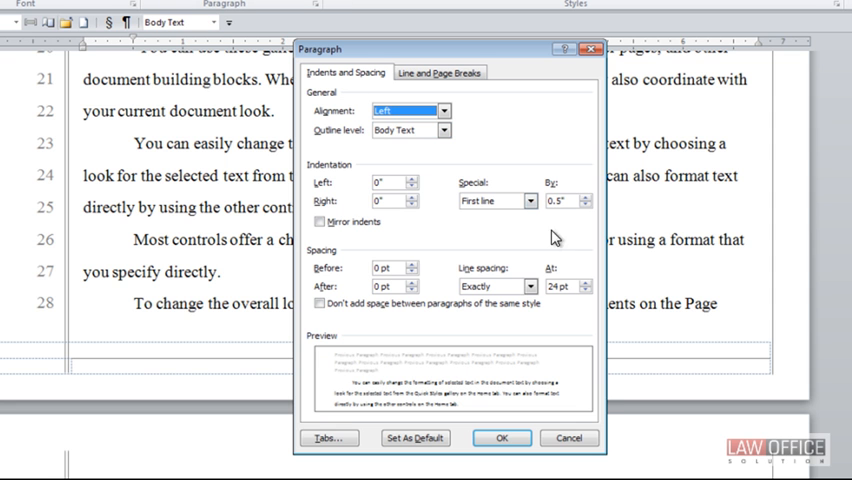
pyautogui.click(500, 438)
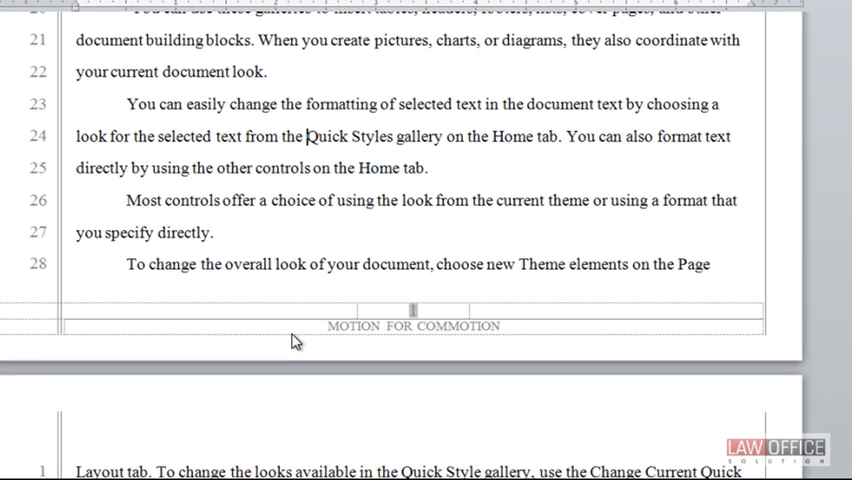
pyautogui.scroll(-3)
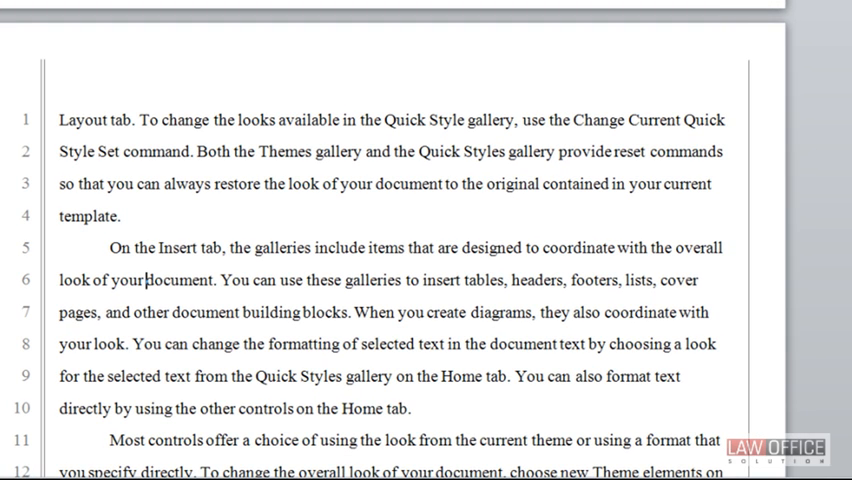
pyautogui.moveTo(172, 4)
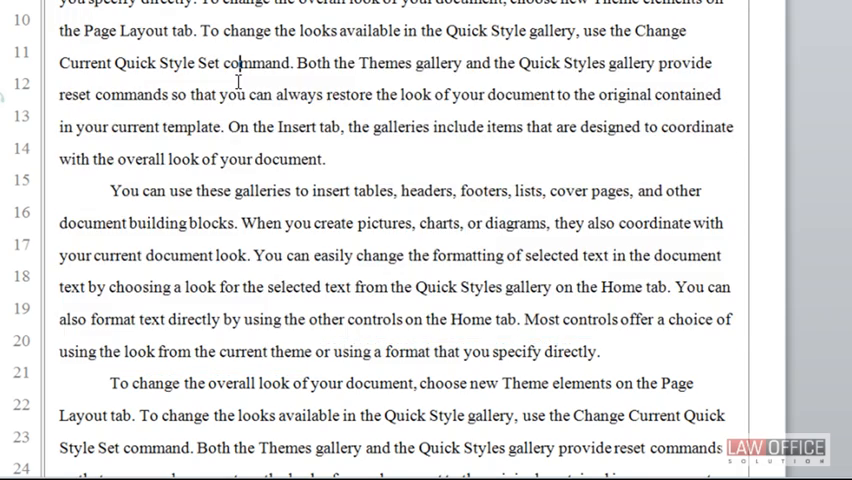
# Select the 'On the Insert tab' paragraph and make it a 1-inch indented, single-spaced block quote.
pyautogui.moveTo(226, 62); pyautogui.dragTo(312, 448)
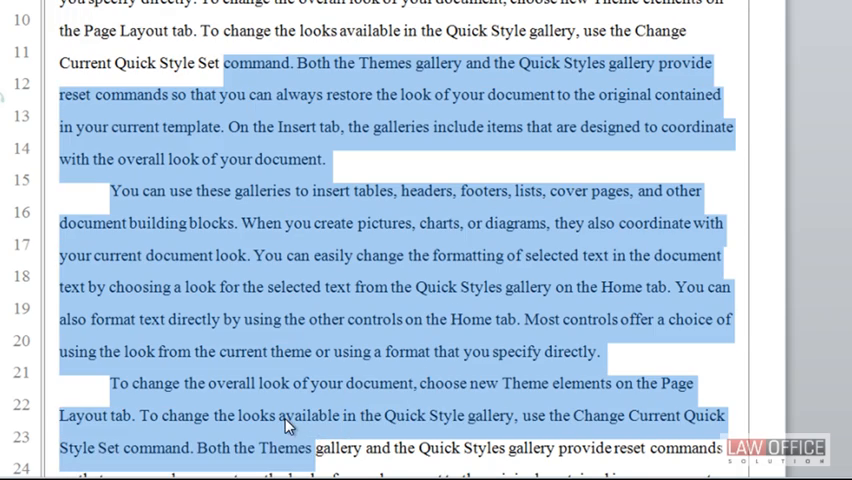
pyautogui.scroll(-3)
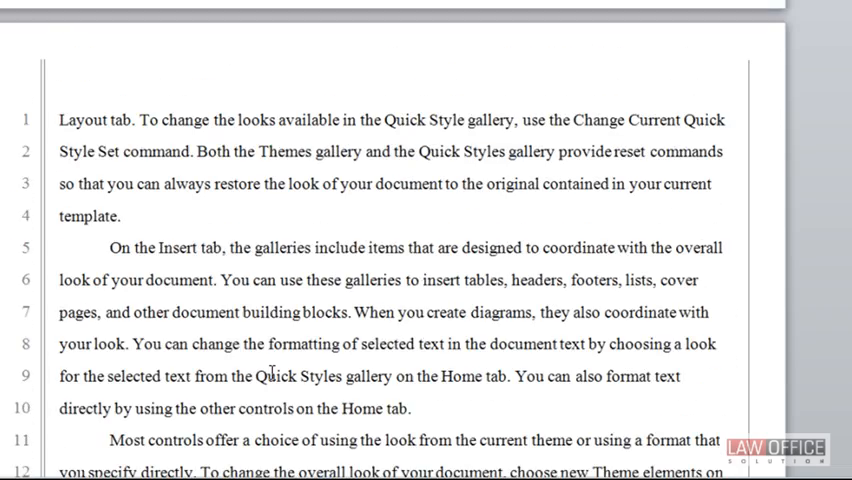
pyautogui.scroll(-3)
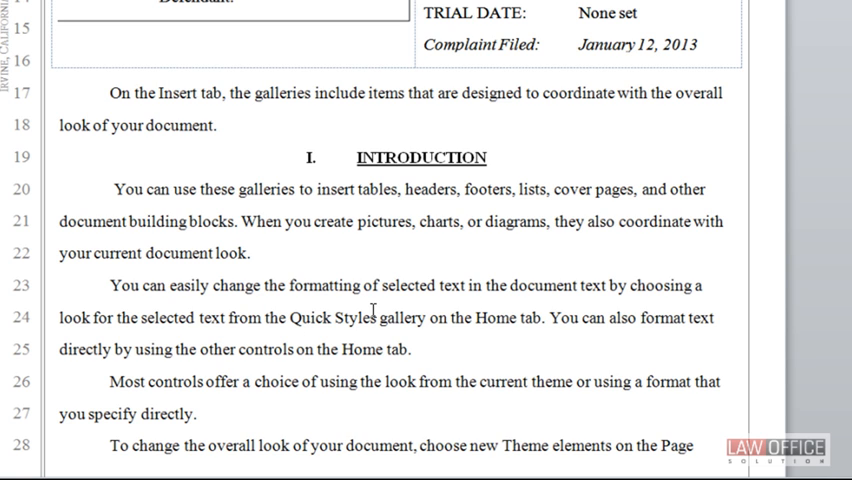
pyautogui.scroll(-3)
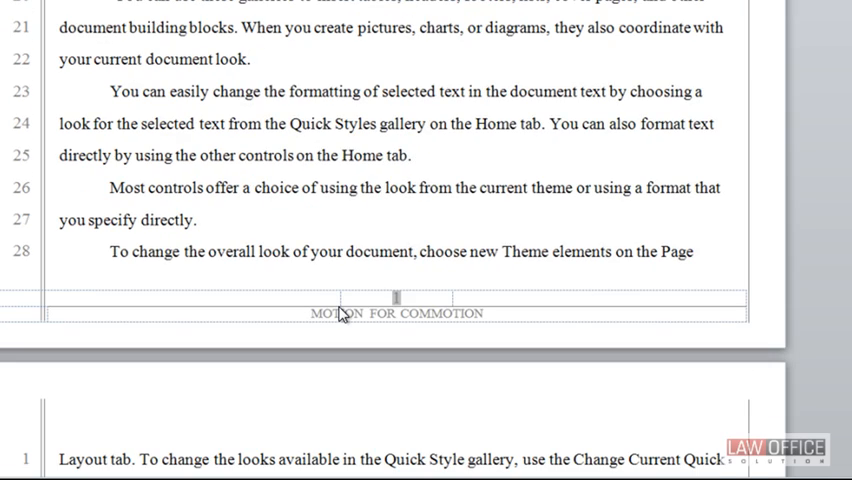
pyautogui.scroll(-3)
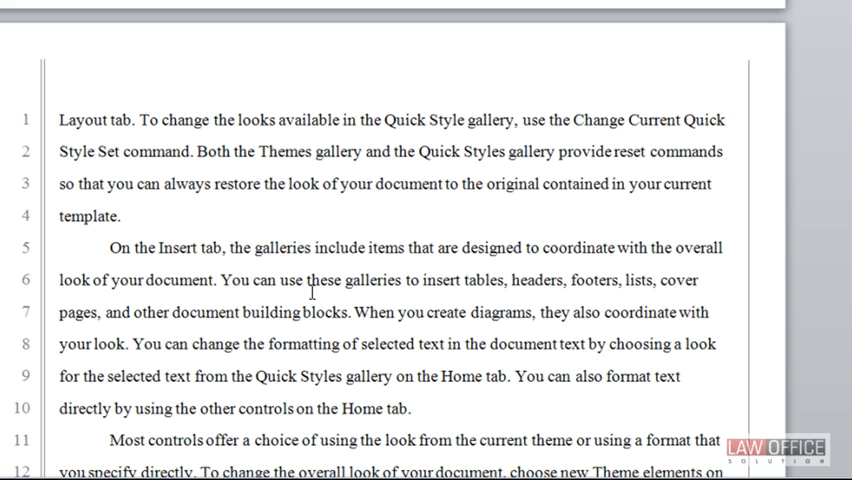
pyautogui.moveTo(446, 338)
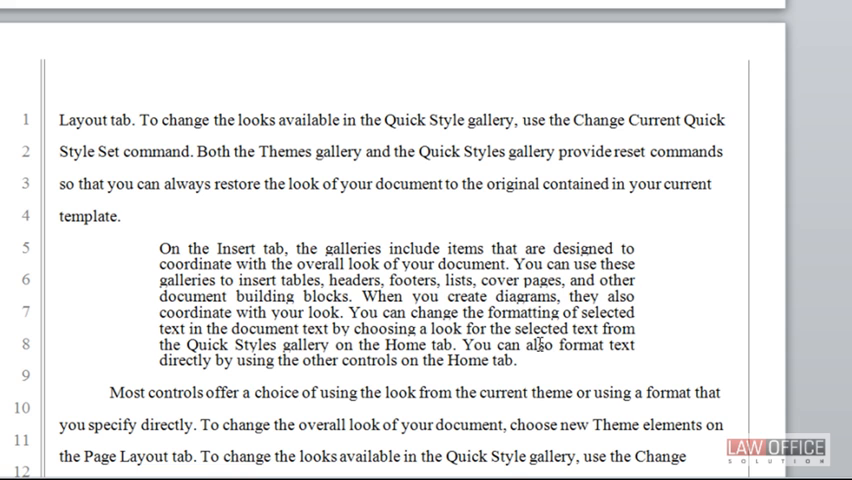
pyautogui.moveTo(608, 308)
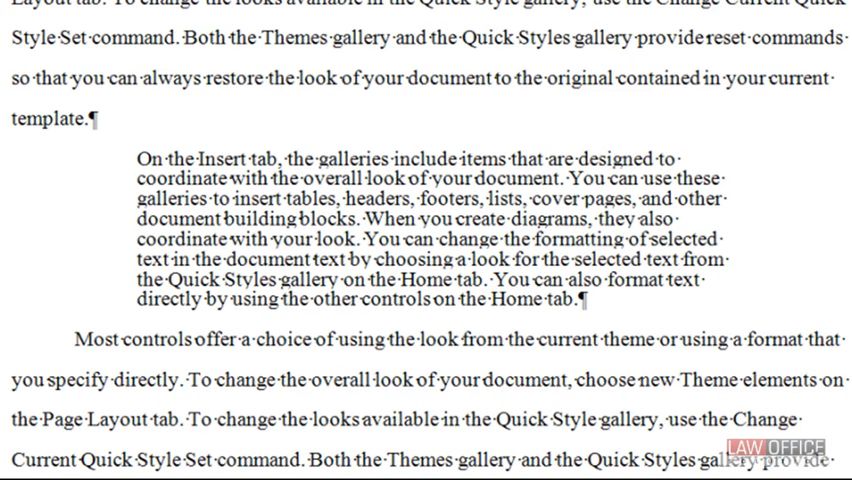
pyautogui.press('enter')
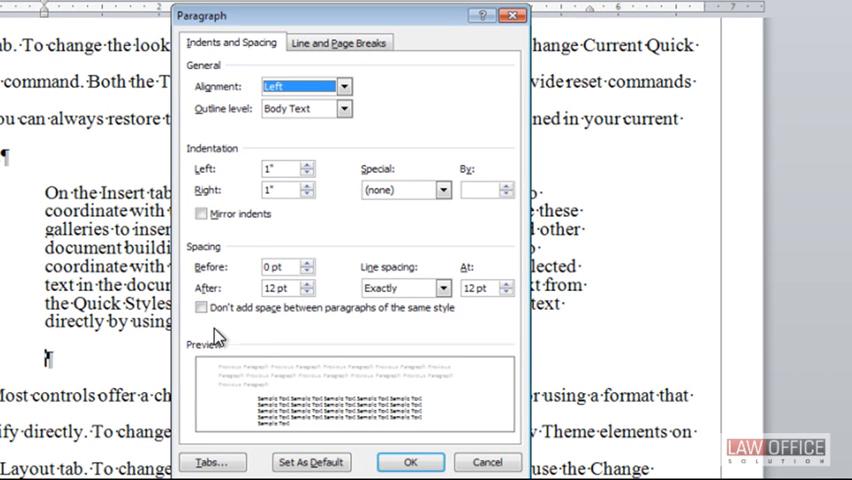
pyautogui.moveTo(448, 232)
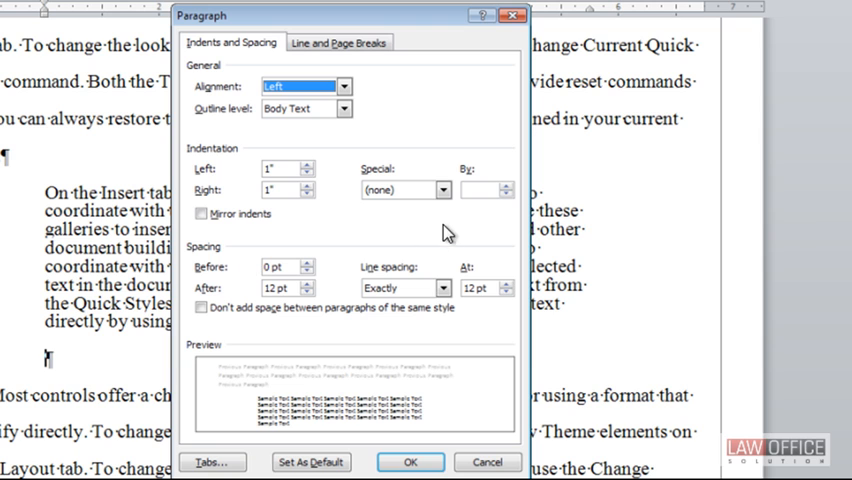
pyautogui.moveTo(400, 276)
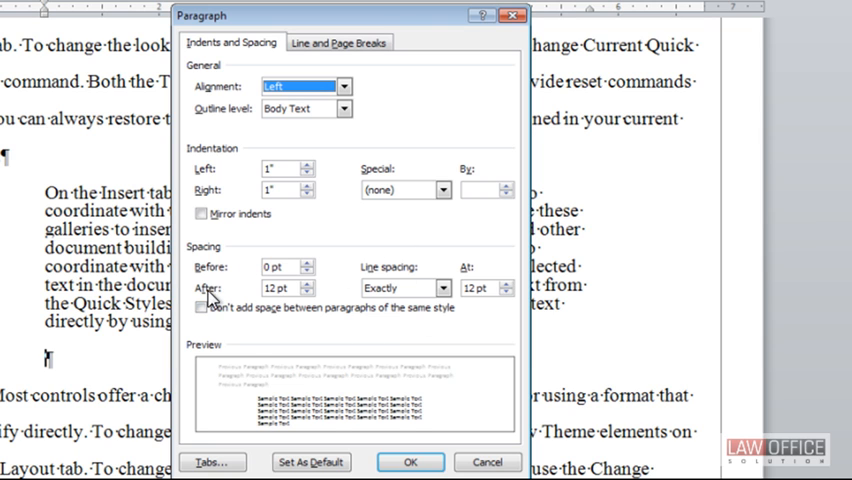
# Set the block quote's line spacing to Exactly 12 pt with 12 pt spacing after.
pyautogui.click(314, 292)
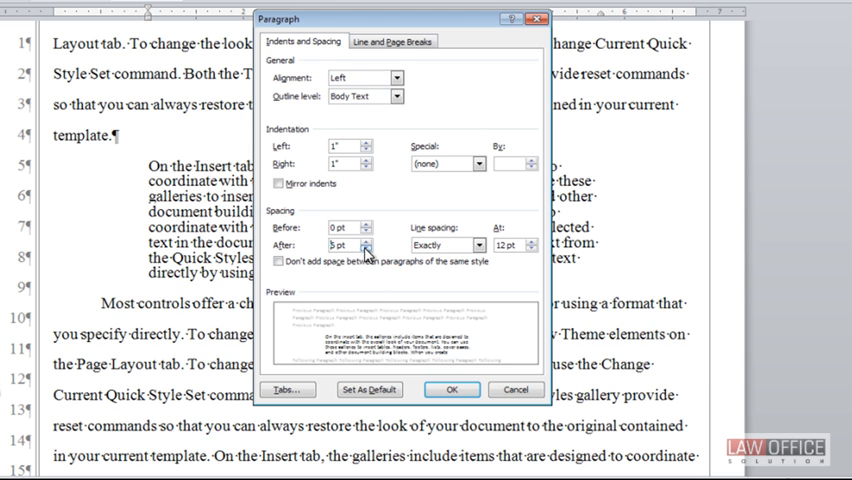
pyautogui.click(452, 388)
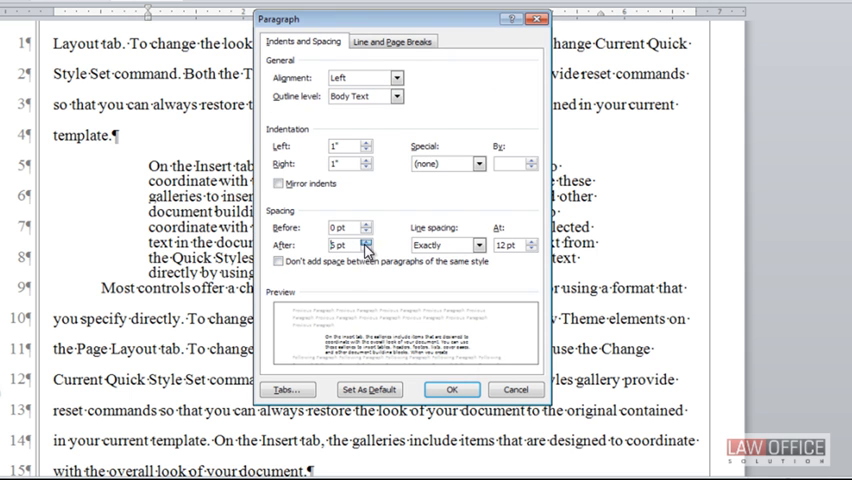
pyautogui.click(452, 388)
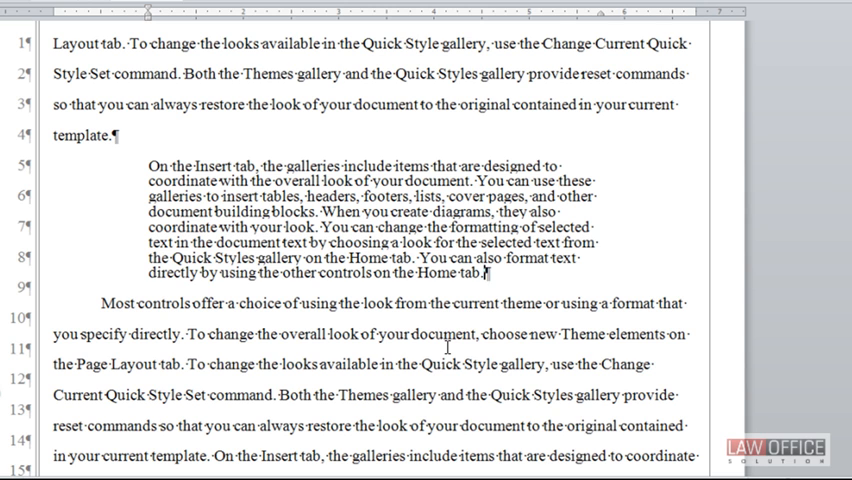
# Adjust the Body Text paragraph after the quote so it lands back on the numbered pleading lines.
pyautogui.press('enter')
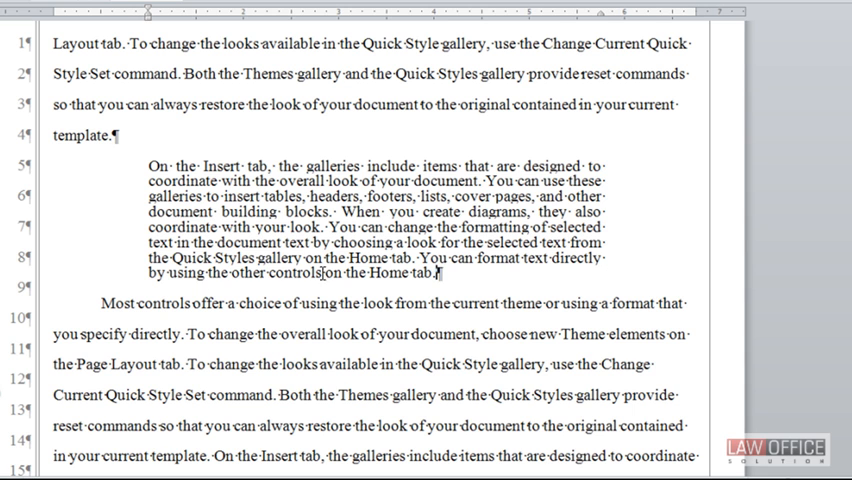
pyautogui.scroll(-3)
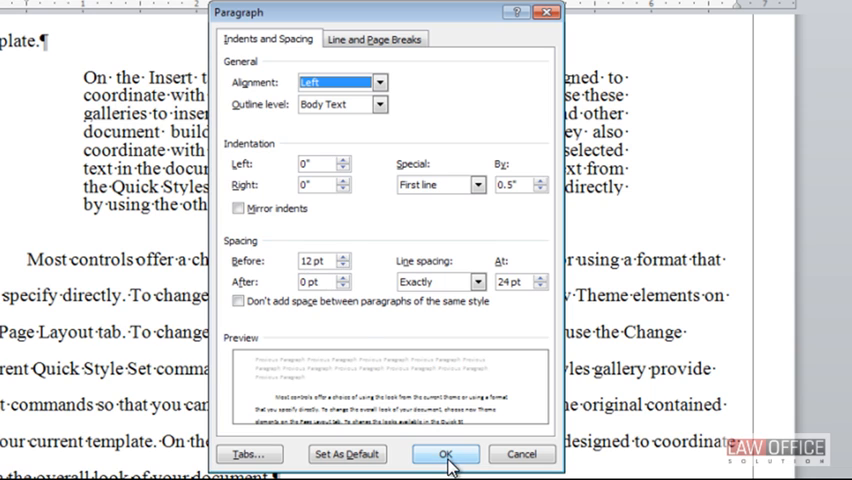
pyautogui.click(446, 454)
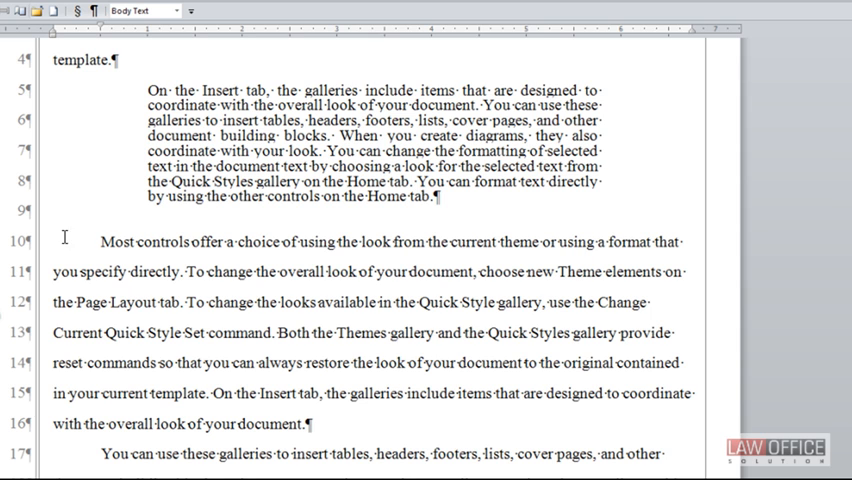
pyautogui.click(316, 240)
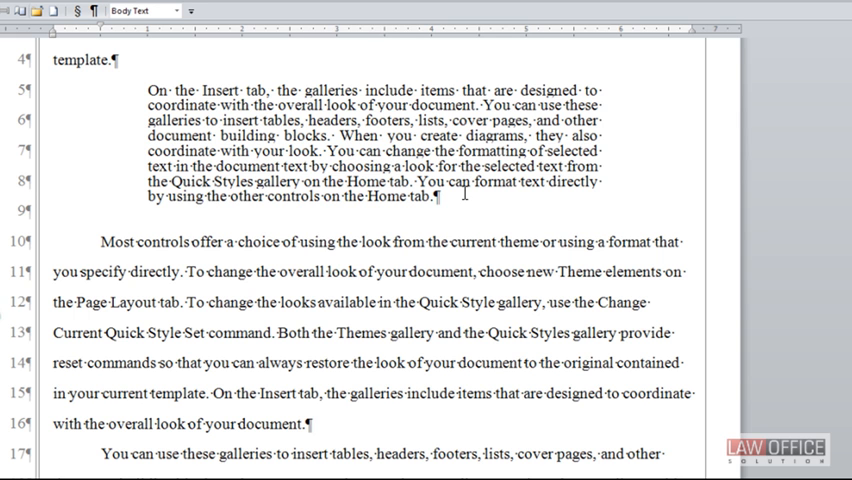
pyautogui.scroll(-3)
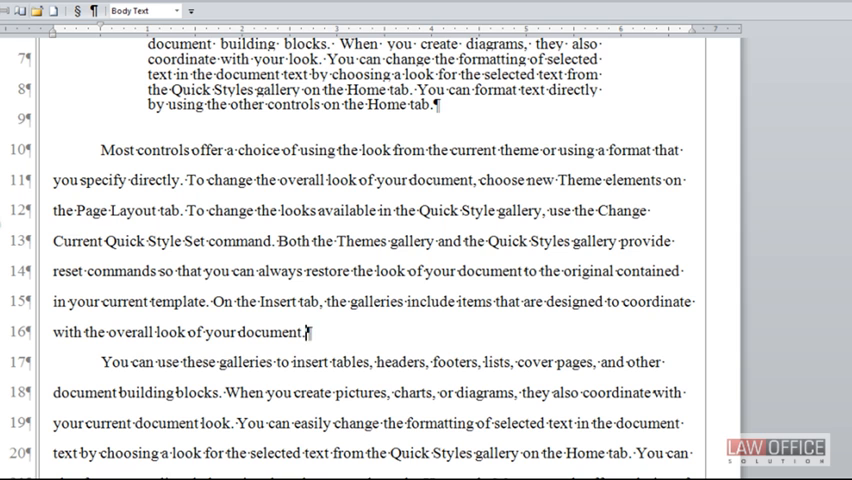
pyautogui.moveTo(280, 4)
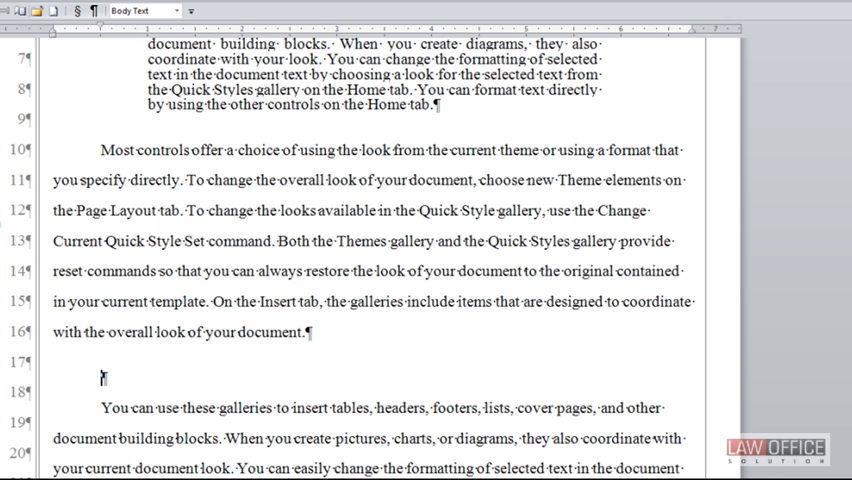
# Insert sample Body Text paragraphs with the AutoText shortcut and check they sit on the numbered lines.
pyautogui.write('=')
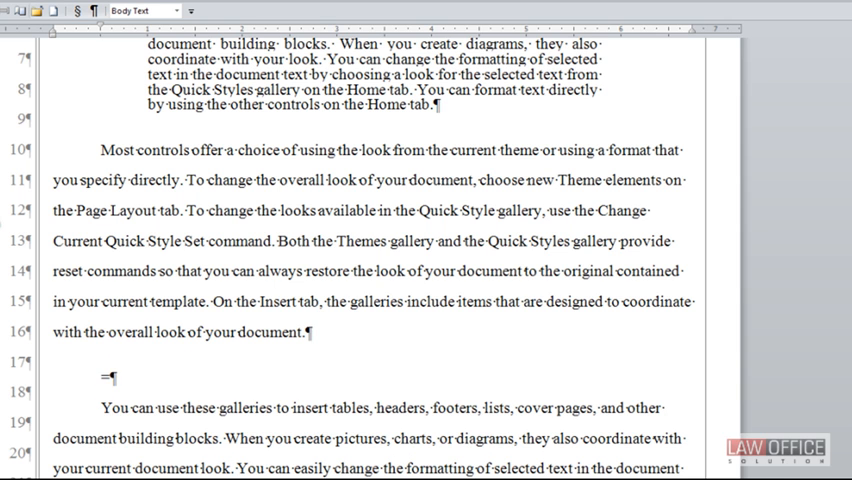
pyautogui.scroll(-3)
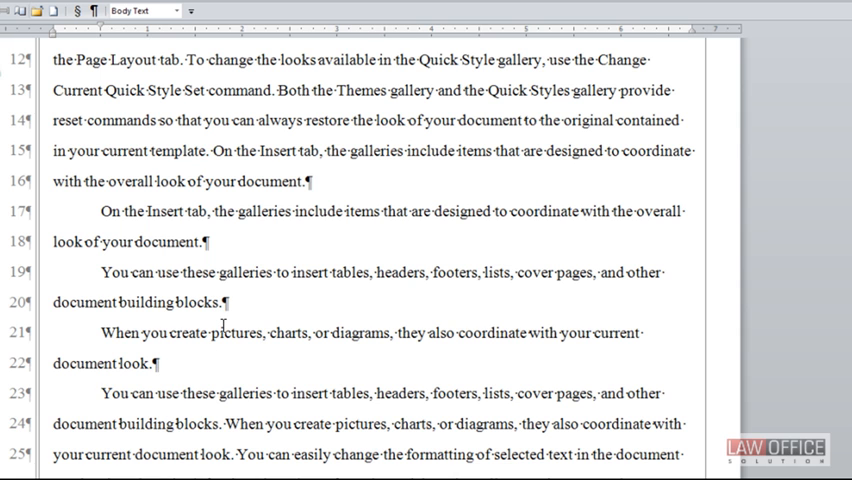
pyautogui.scroll(3)
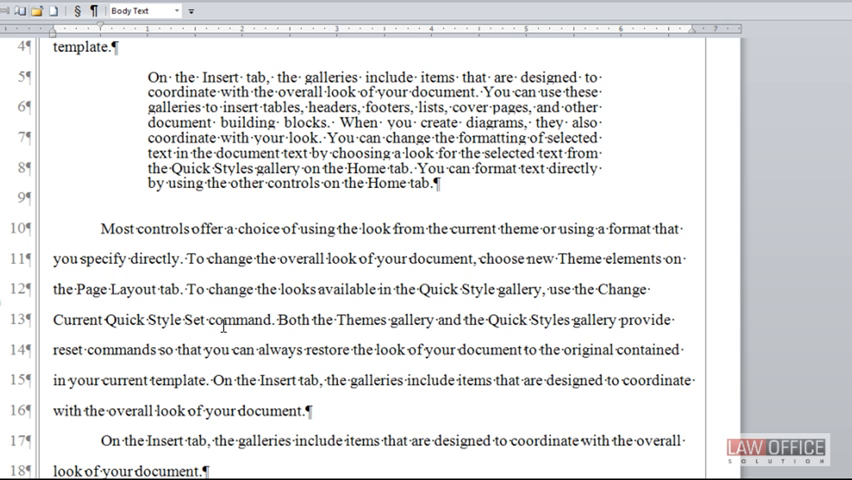
pyautogui.moveTo(112, 336)
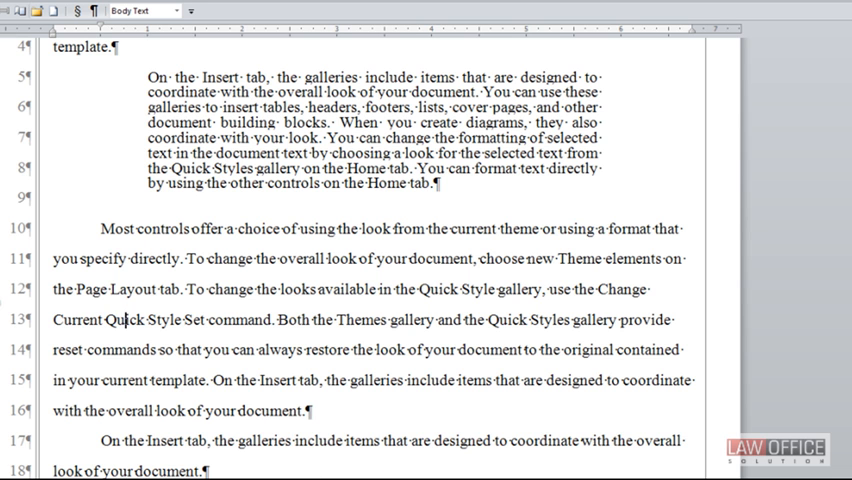
pyautogui.scroll(-3)
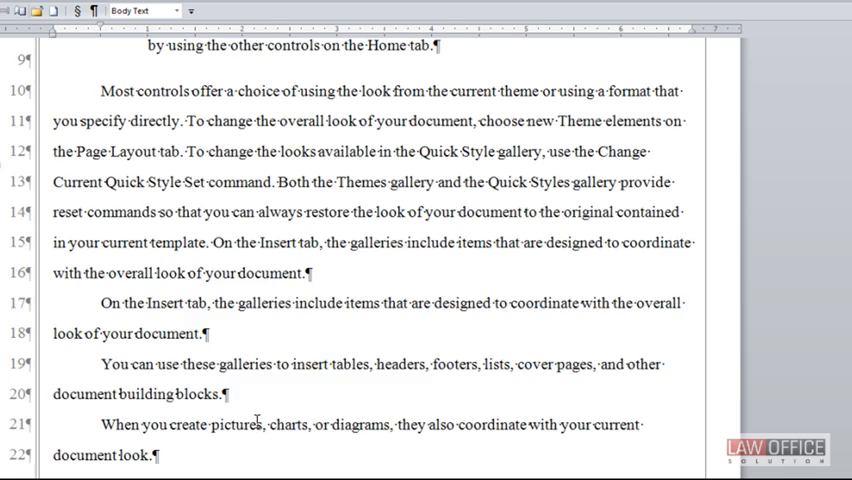
# Apply the level-A outline heading style to the sentence about controls offering a choice of look.
pyautogui.scroll(-3)
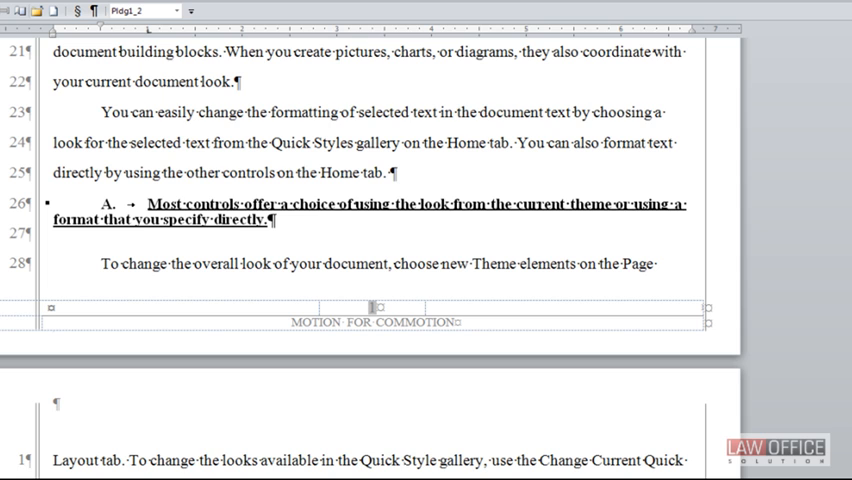
pyautogui.click(140, 10)
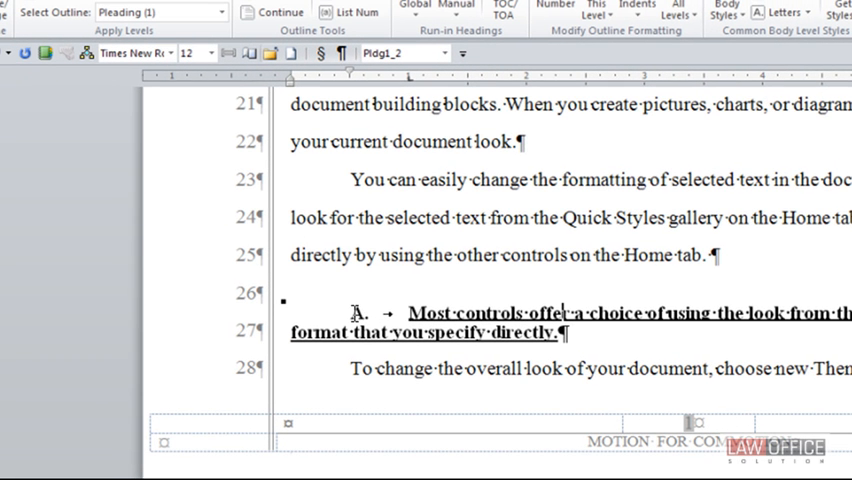
pyautogui.moveTo(264, 318)
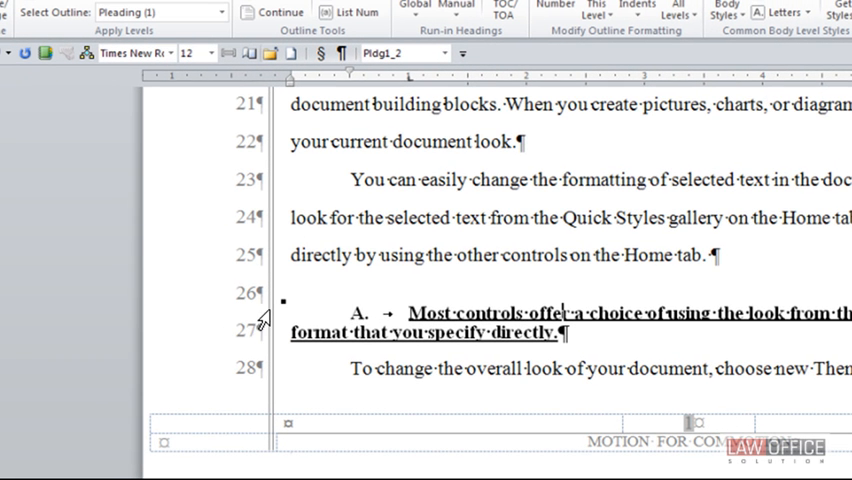
pyautogui.moveTo(218, 340)
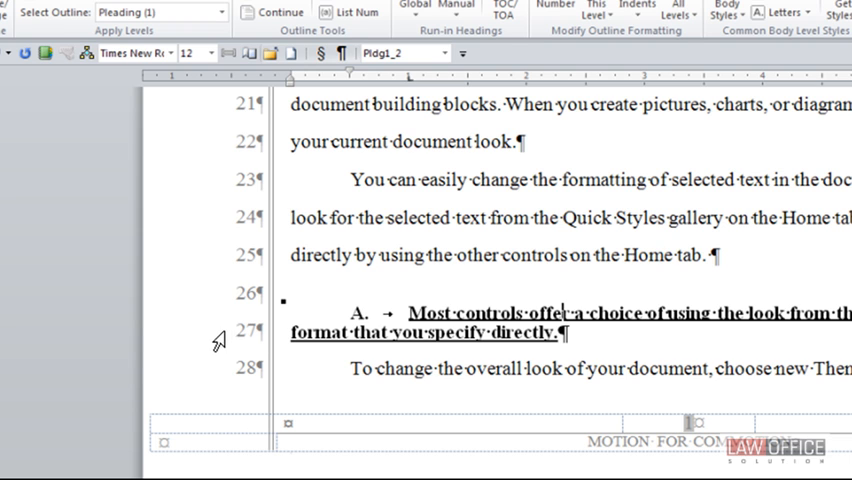
pyautogui.moveTo(448, 340)
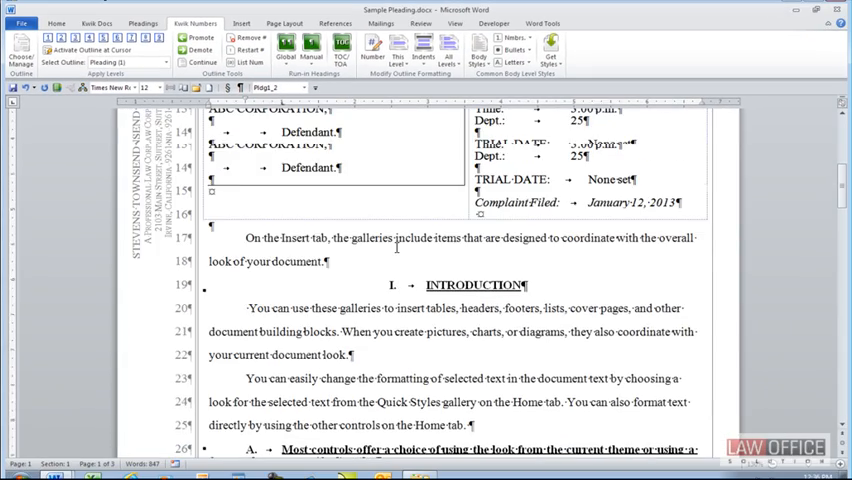
pyautogui.scroll(3)
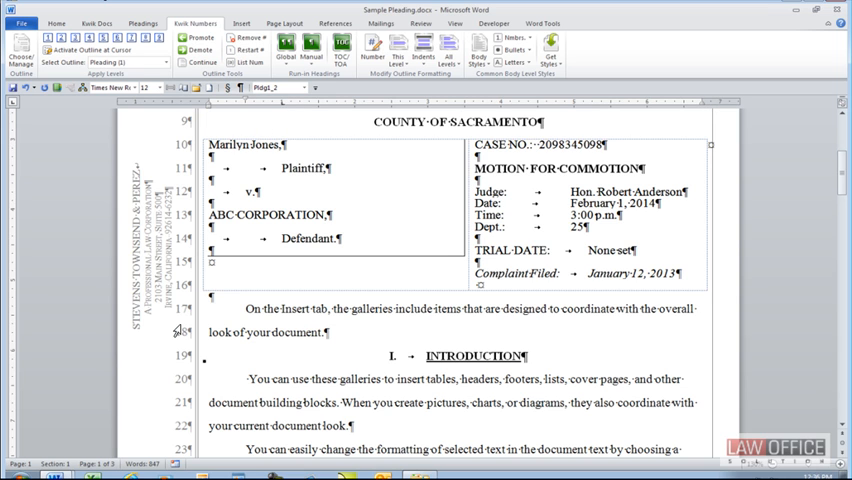
pyautogui.moveTo(208, 312)
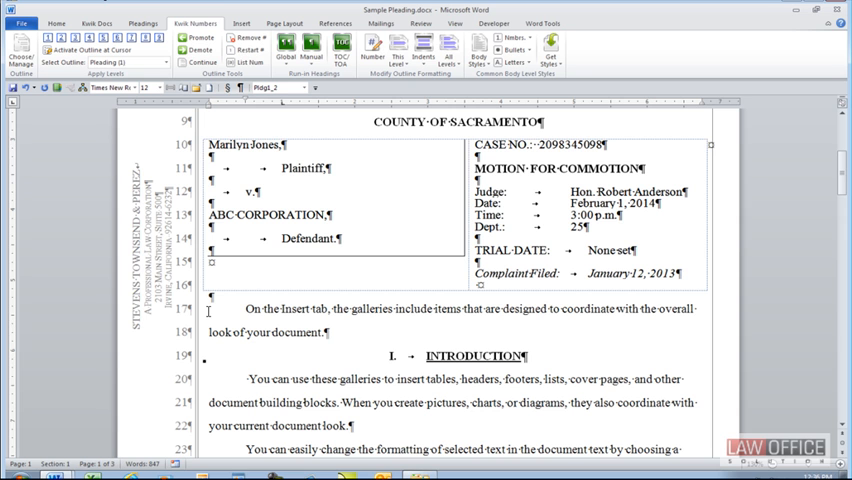
pyautogui.scroll(3)
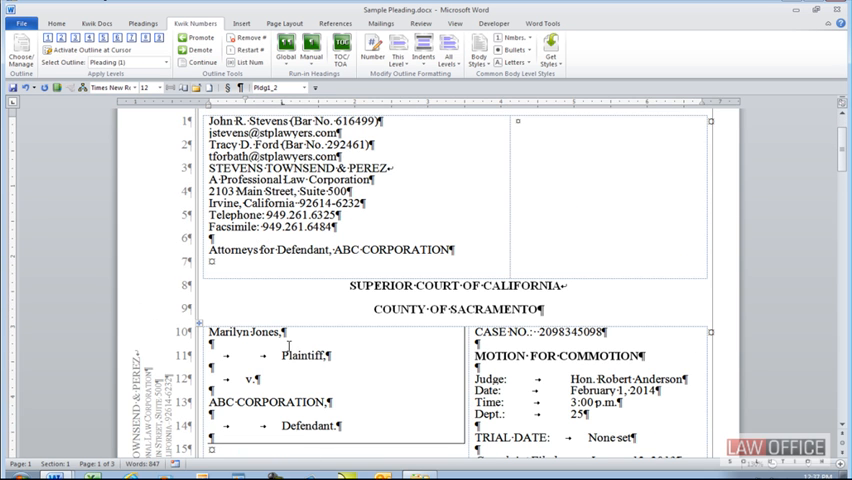
pyautogui.click(506, 384)
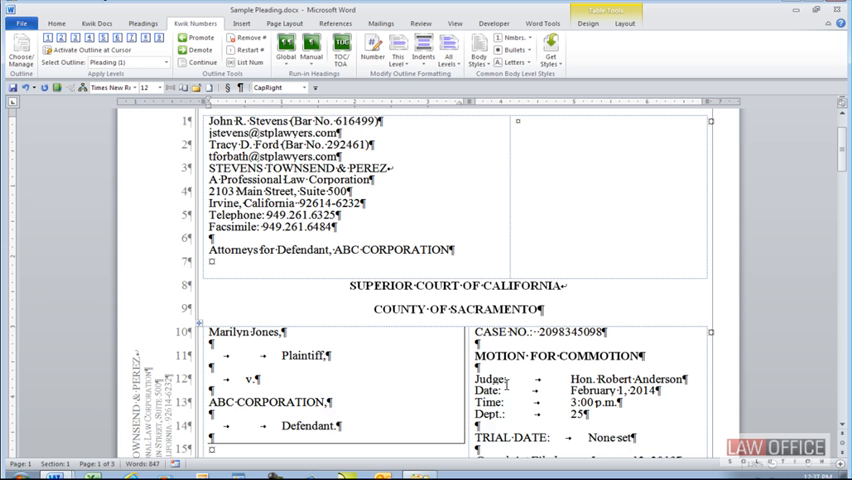
pyautogui.scroll(-3)
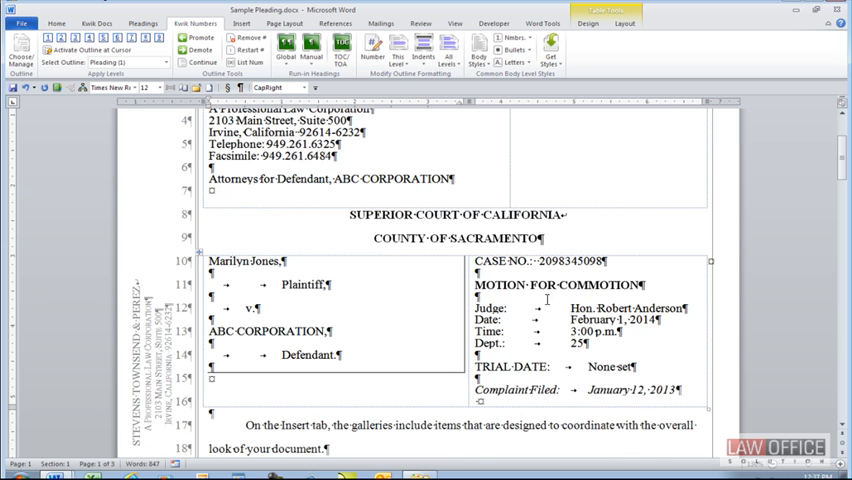
pyautogui.scroll(-3)
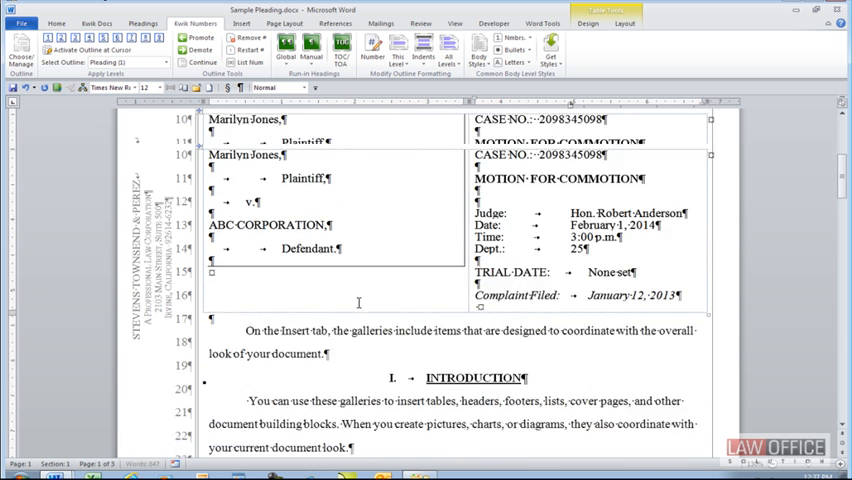
pyautogui.scroll(3)
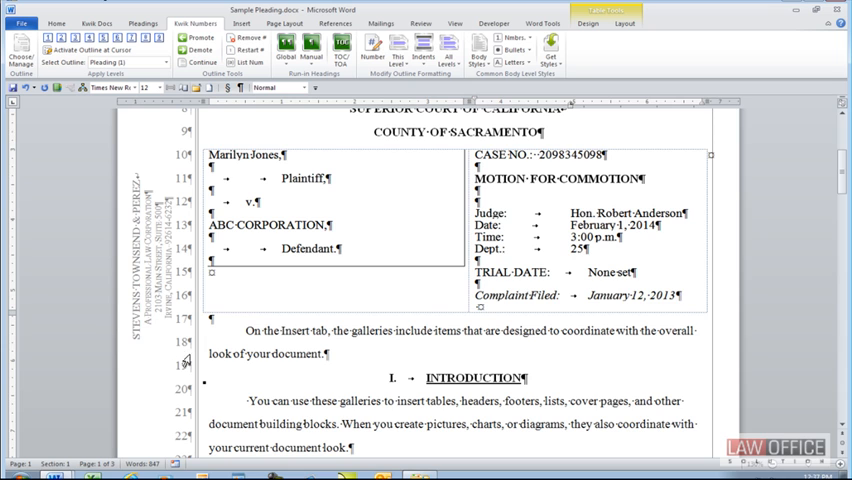
pyautogui.click(340, 424)
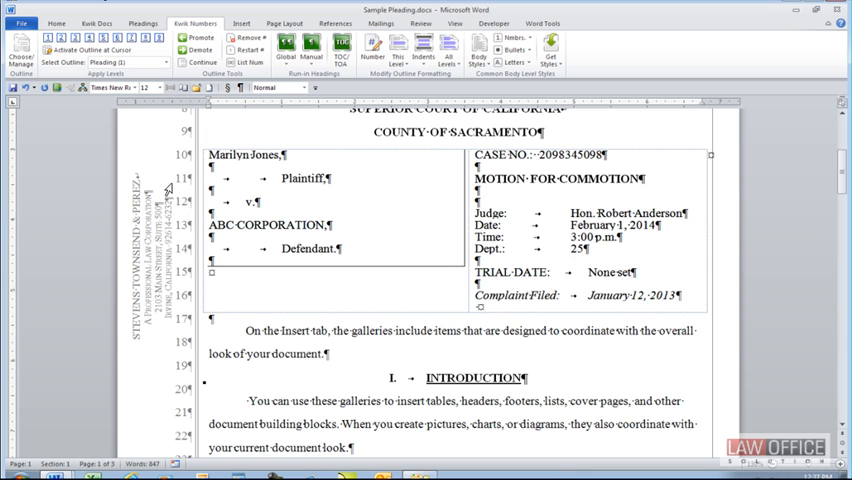
pyautogui.scroll(-3)
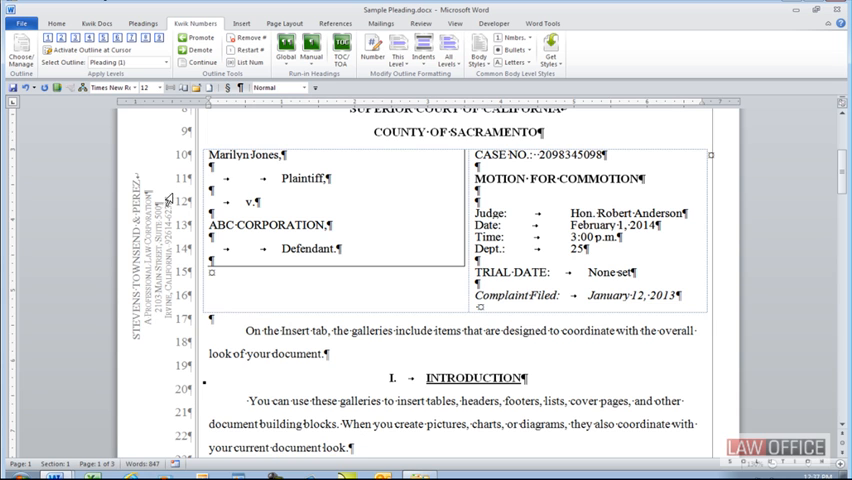
pyautogui.click(282, 356)
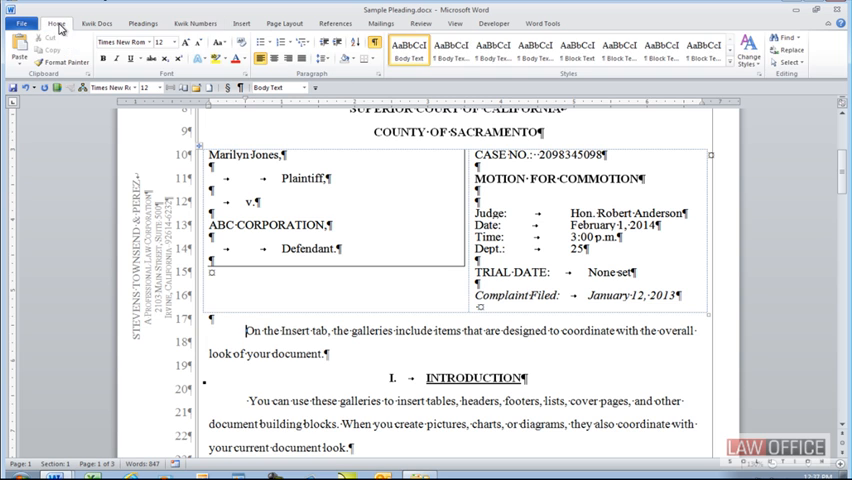
pyautogui.click(364, 72)
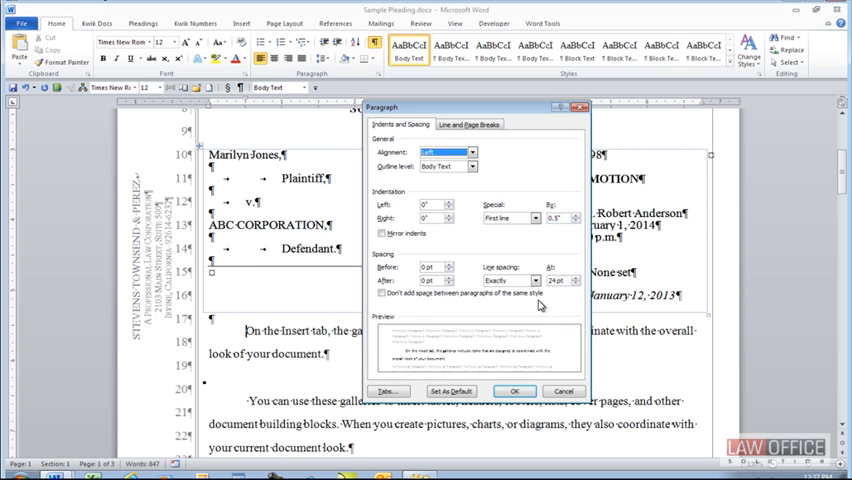
pyautogui.click(516, 390)
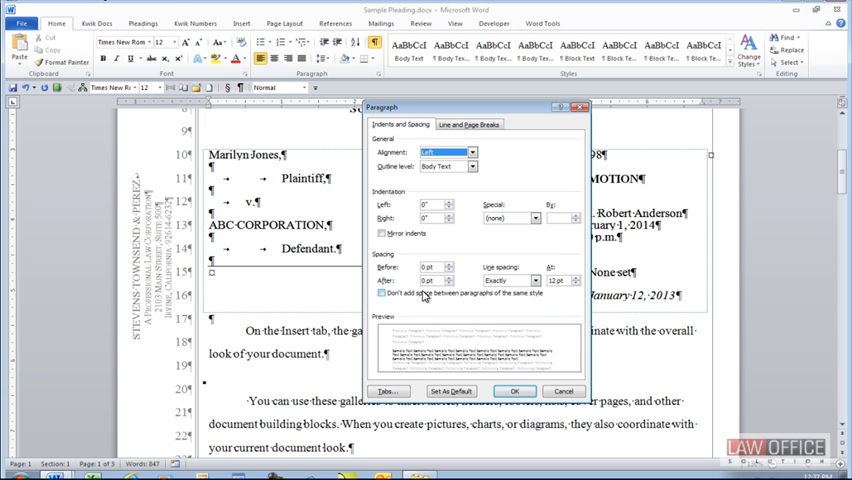
pyautogui.click(516, 390)
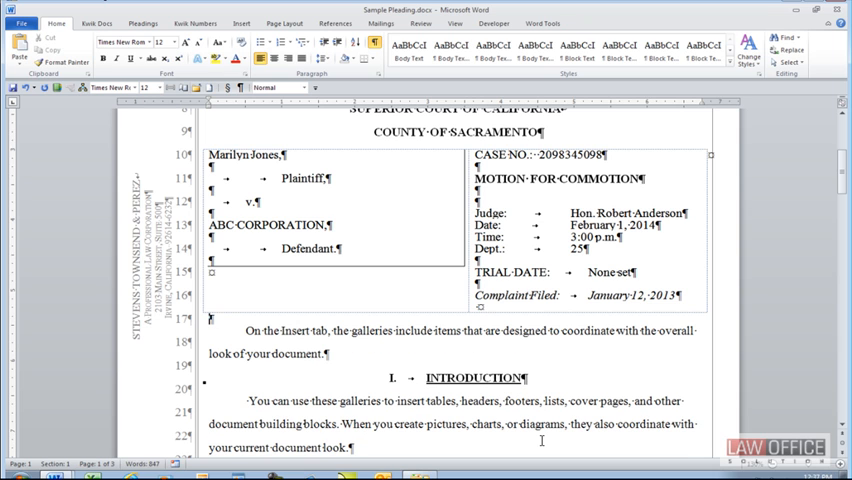
pyautogui.click(312, 274)
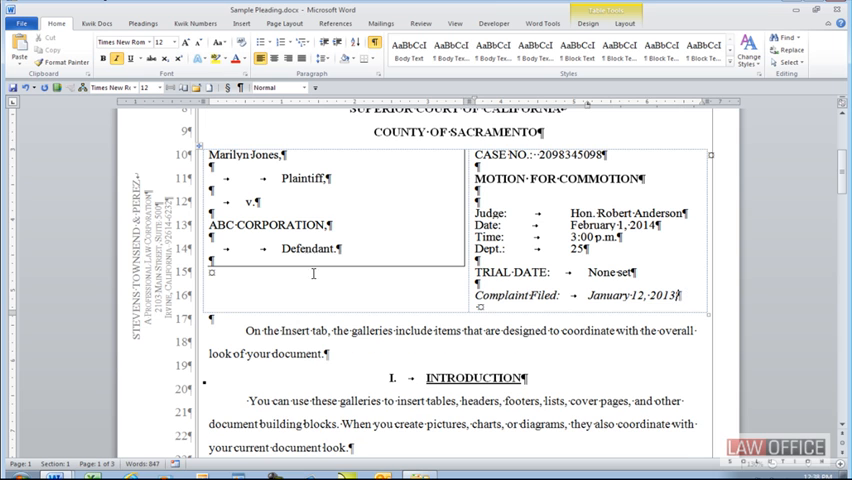
pyautogui.scroll(-3)
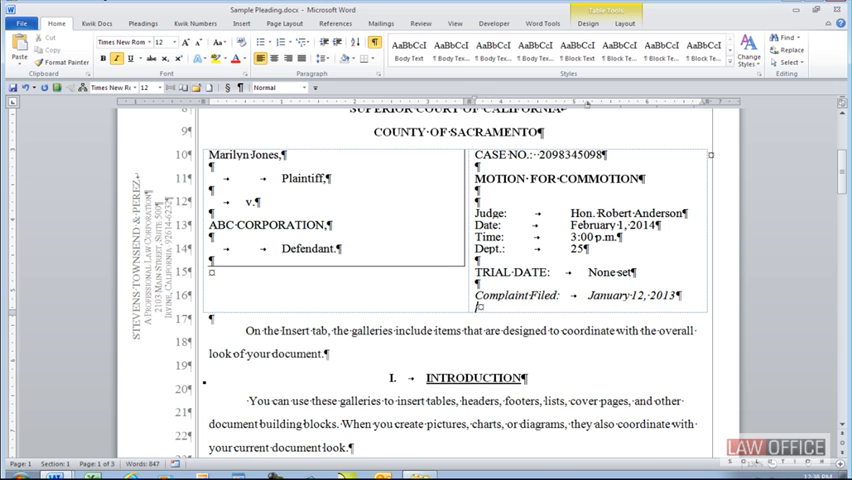
pyautogui.scroll(-3)
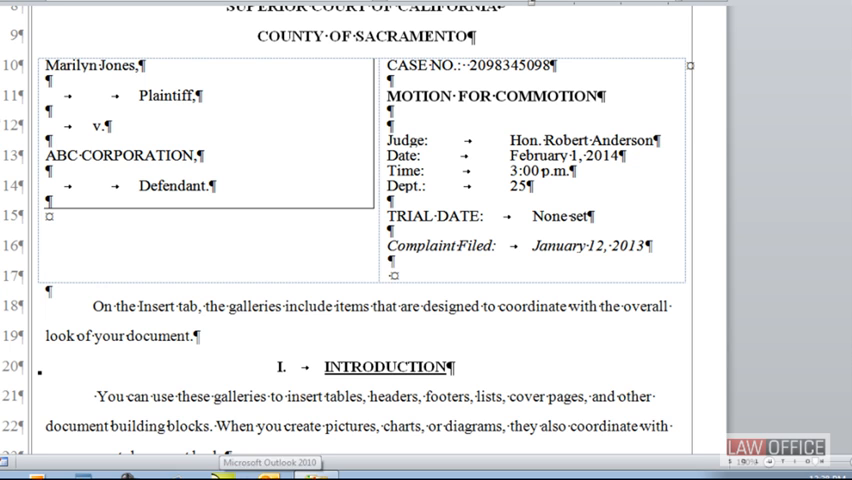
pyautogui.scroll(-3)
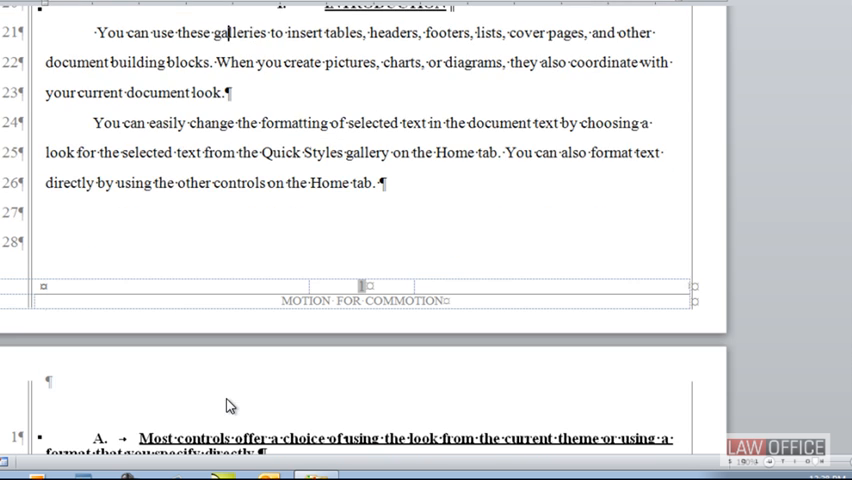
pyautogui.scroll(-3)
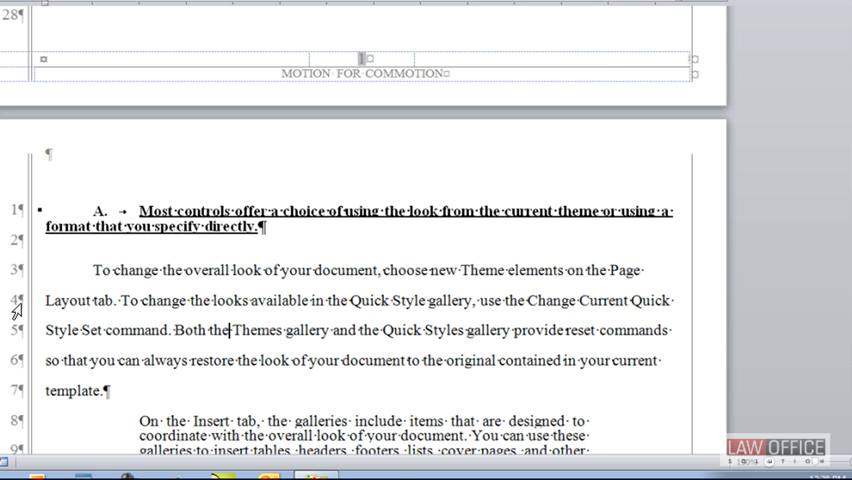
pyautogui.scroll(-3)
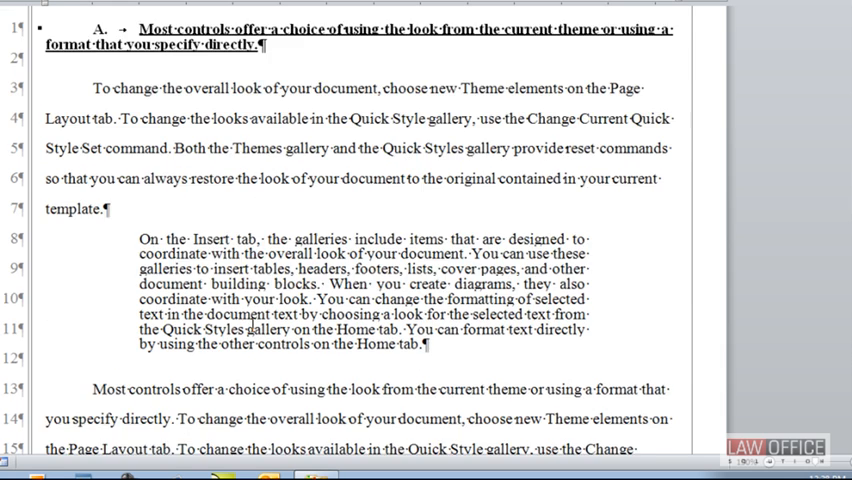
pyautogui.scroll(3)
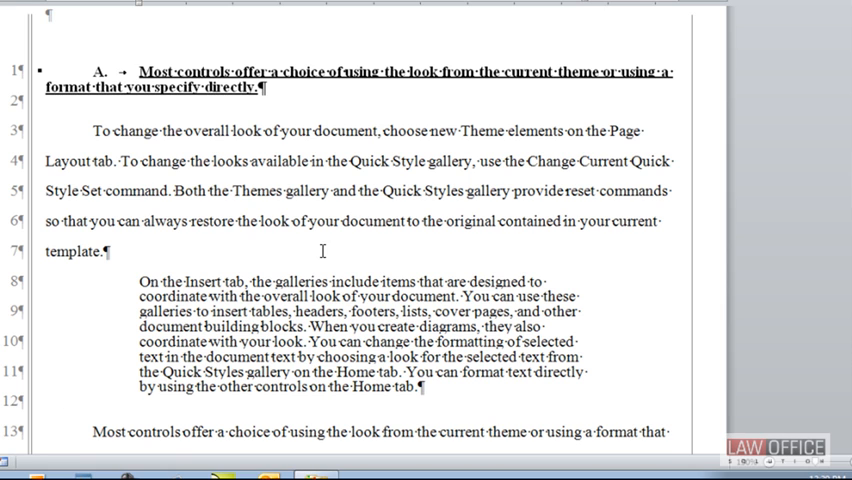
pyautogui.scroll(-3)
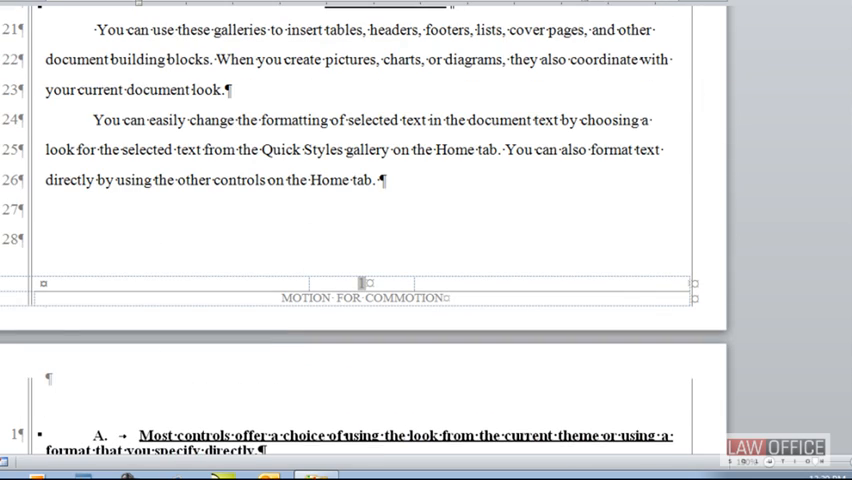
pyautogui.scroll(3)
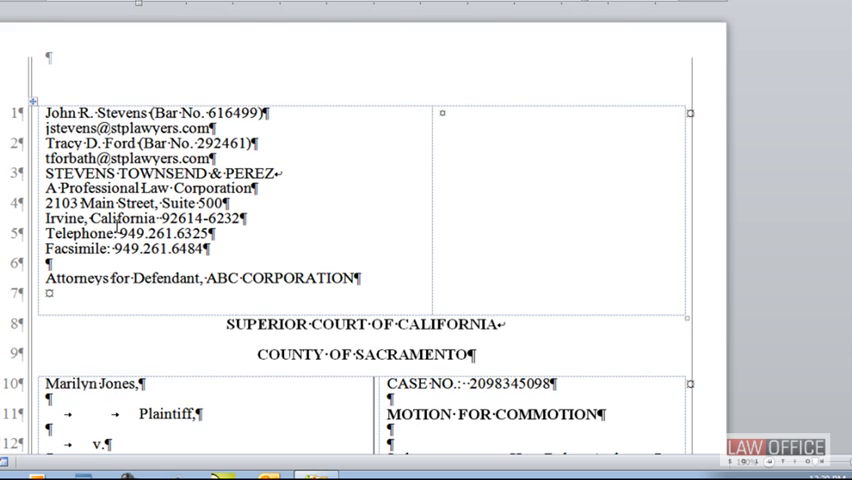
pyautogui.scroll(-3)
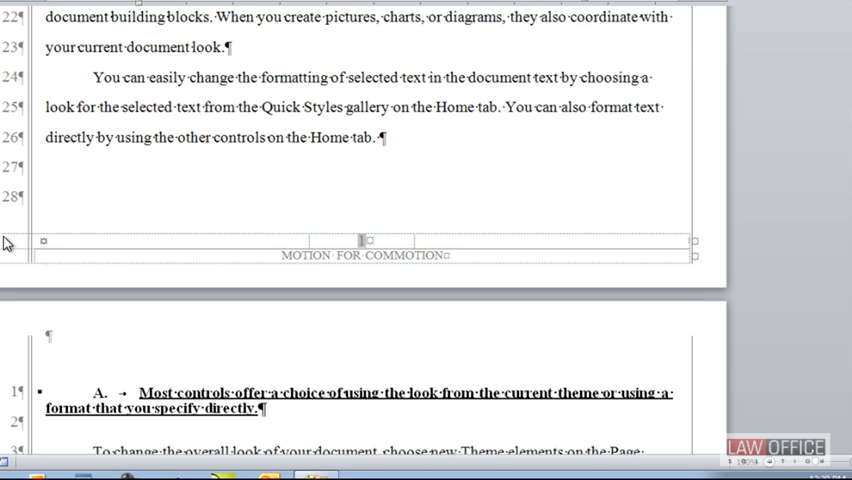
pyautogui.moveTo(162, 144)
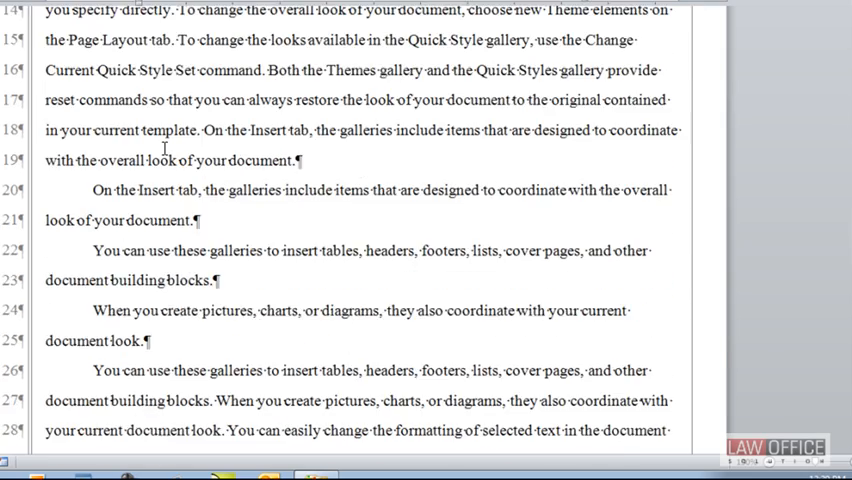
pyautogui.scroll(-3)
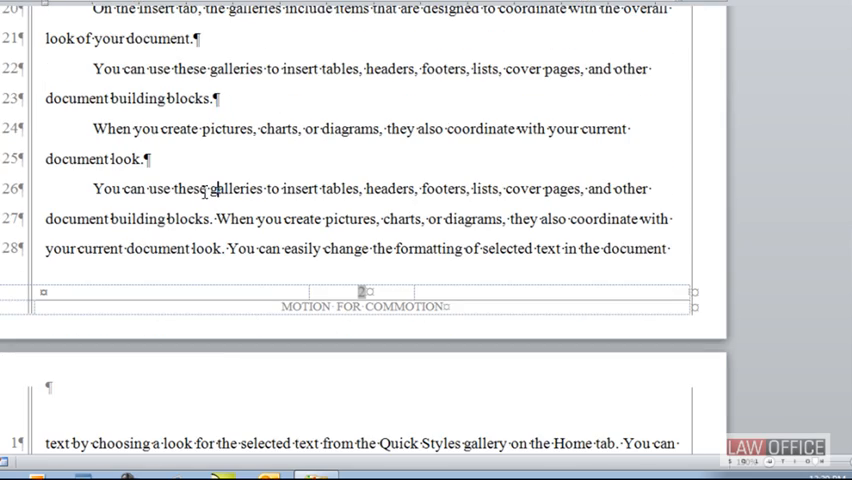
pyautogui.scroll(-3)
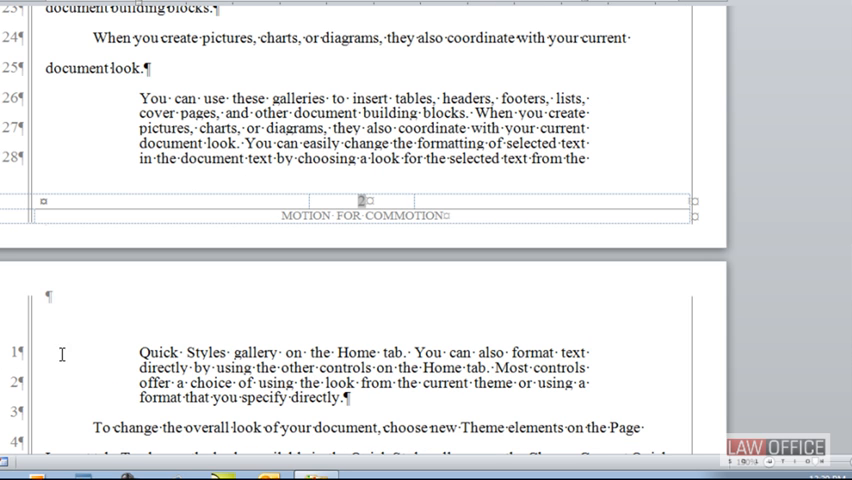
pyautogui.moveTo(156, 352)
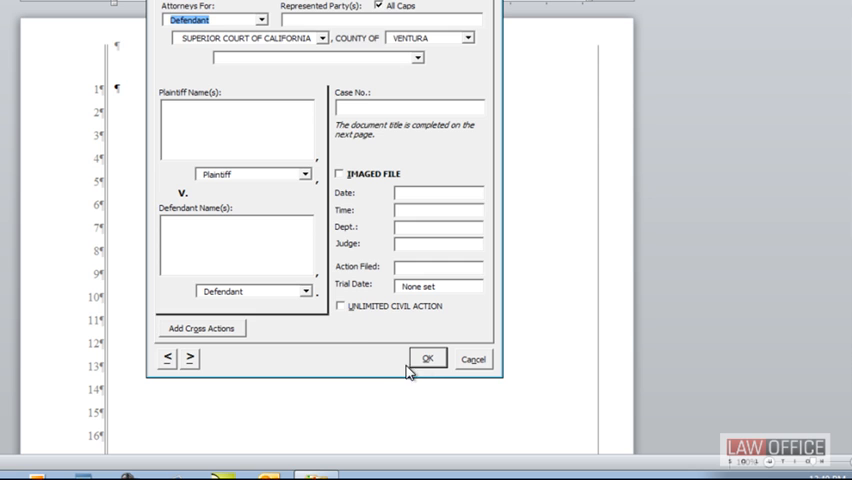
pyautogui.click(426, 358)
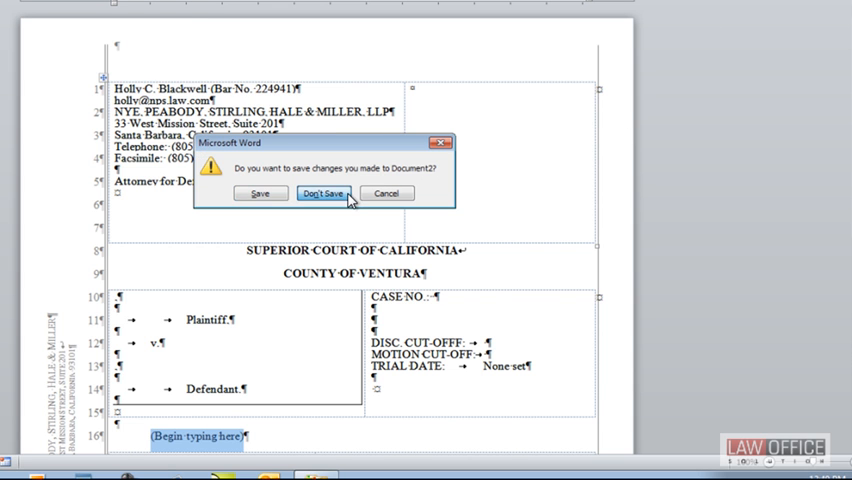
pyautogui.click(322, 192)
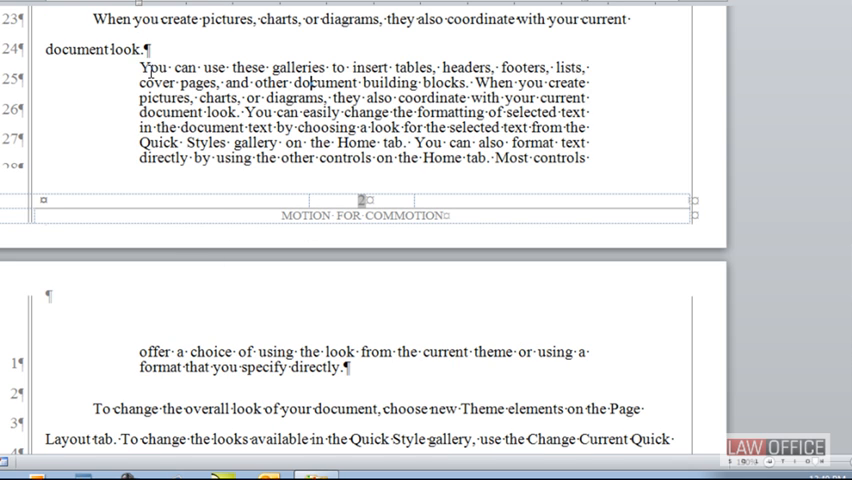
pyautogui.scroll(3)
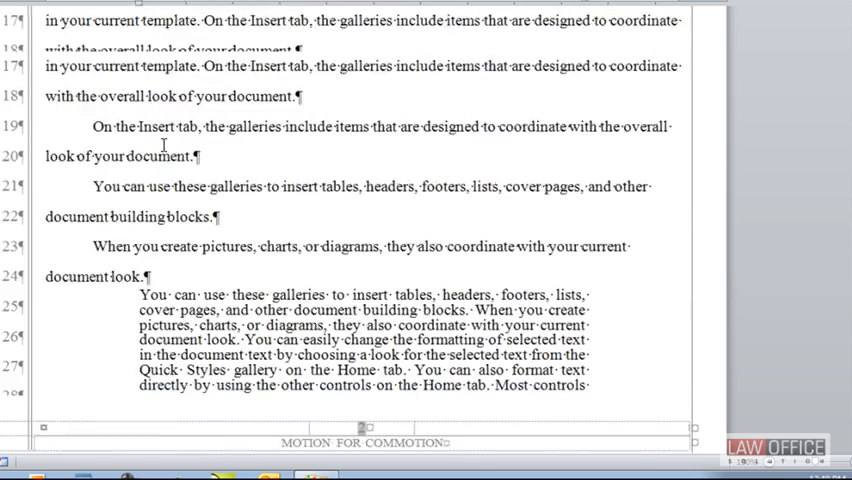
pyautogui.scroll(-3)
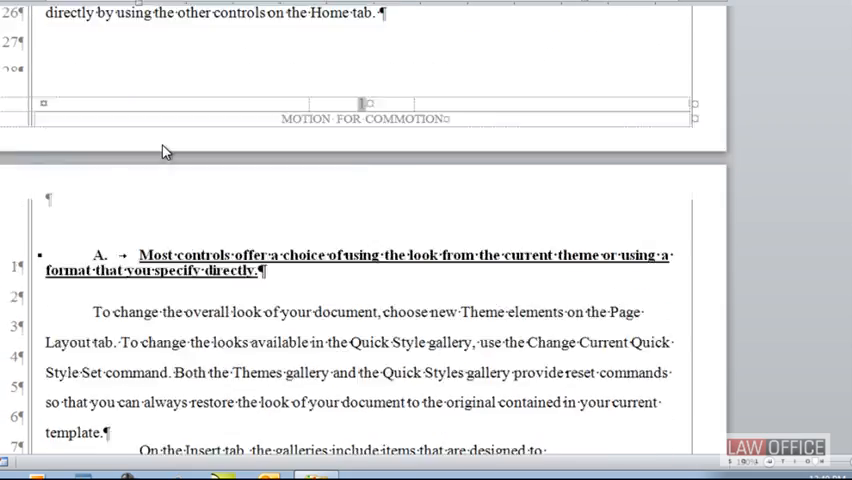
pyautogui.scroll(3)
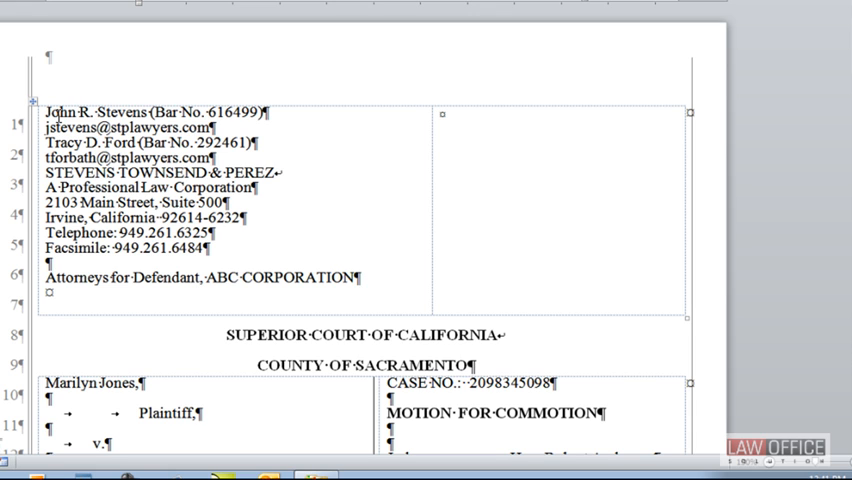
pyautogui.scroll(-3)
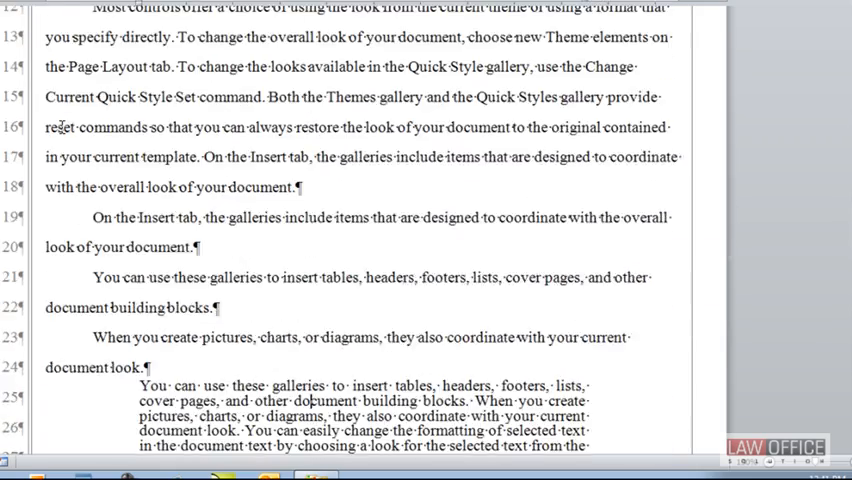
pyautogui.scroll(-3)
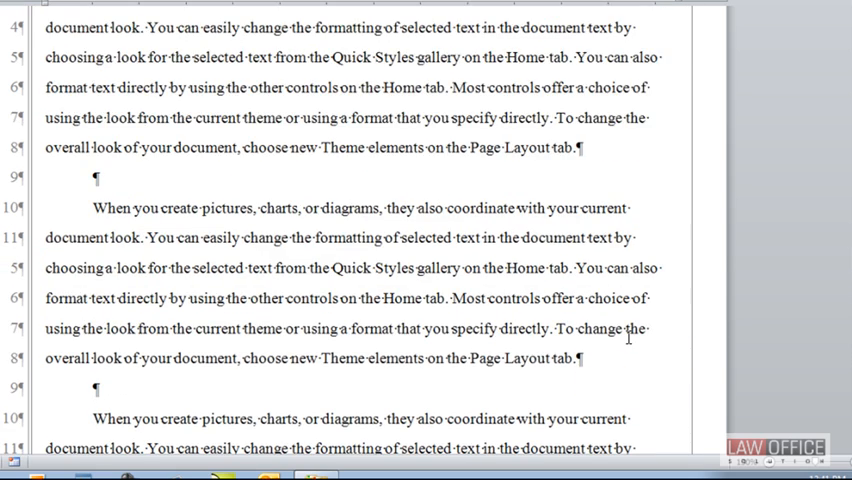
pyautogui.scroll(3)
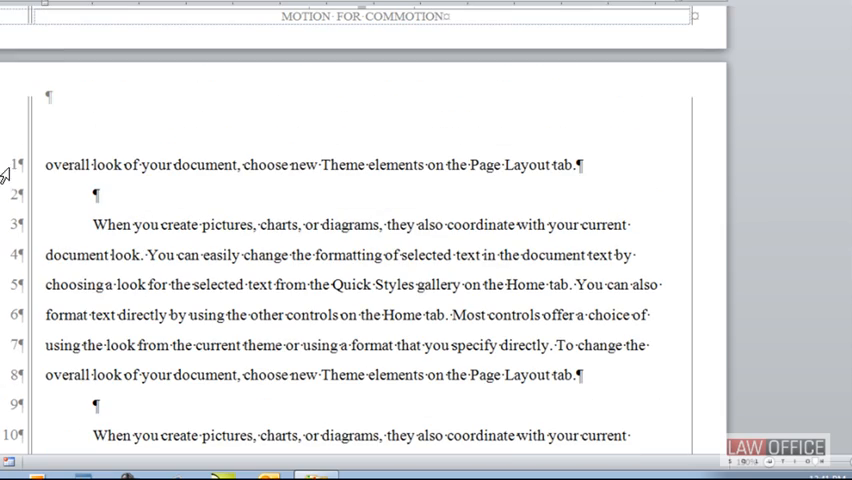
pyautogui.scroll(-3)
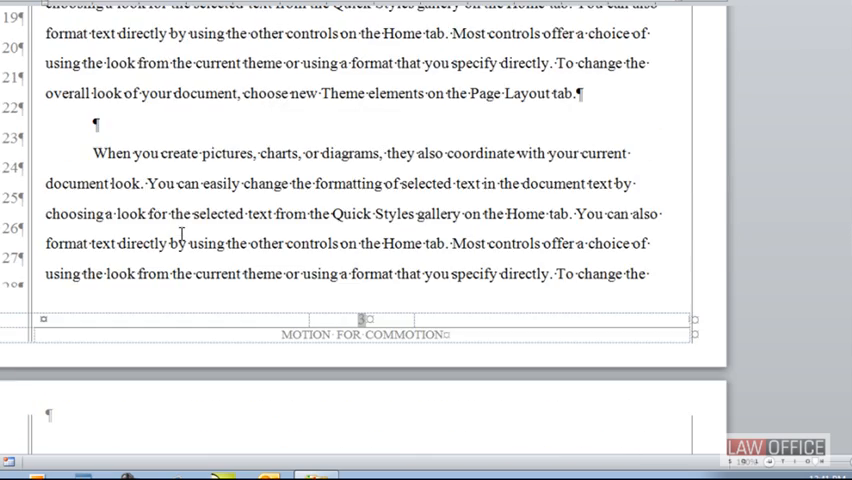
pyautogui.scroll(3)
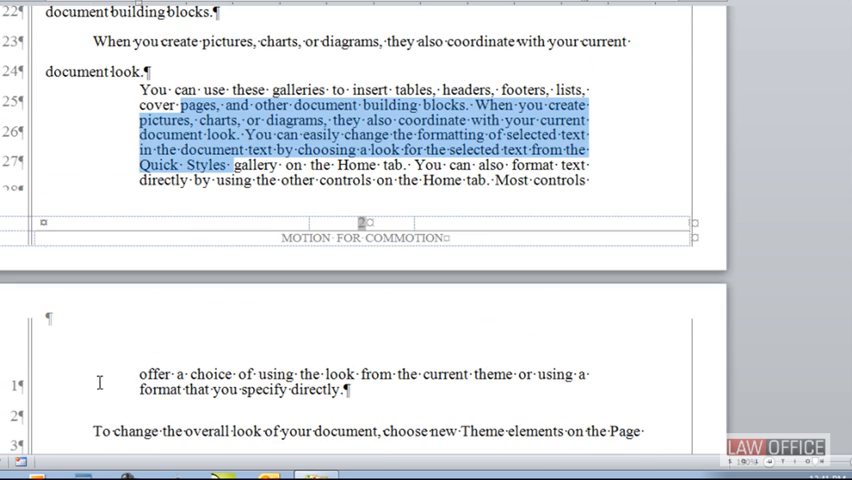
pyautogui.click(138, 376)
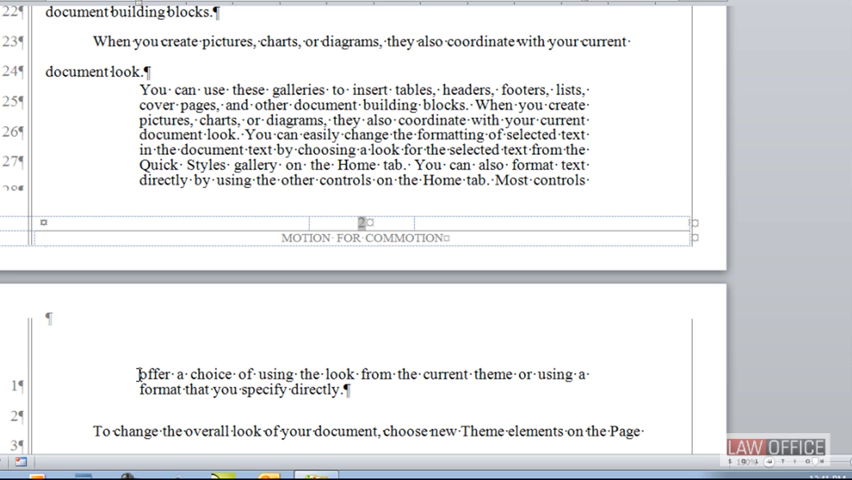
pyautogui.moveTo(16, 398)
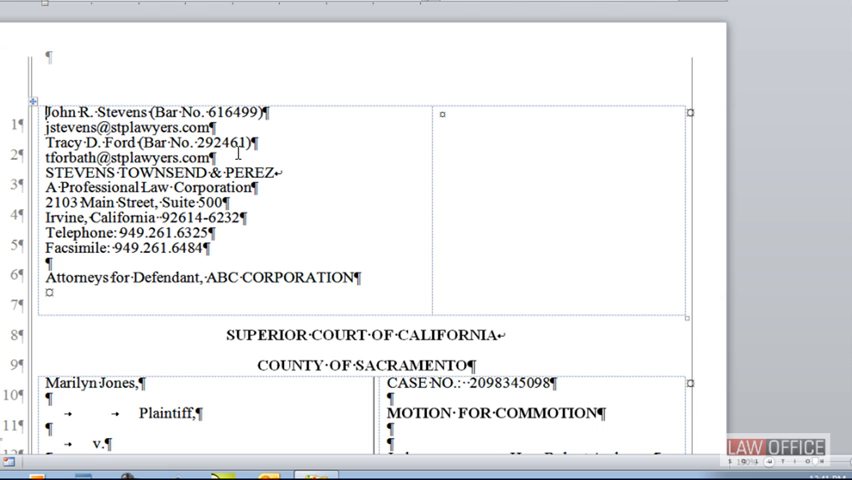
pyautogui.scroll(-3)
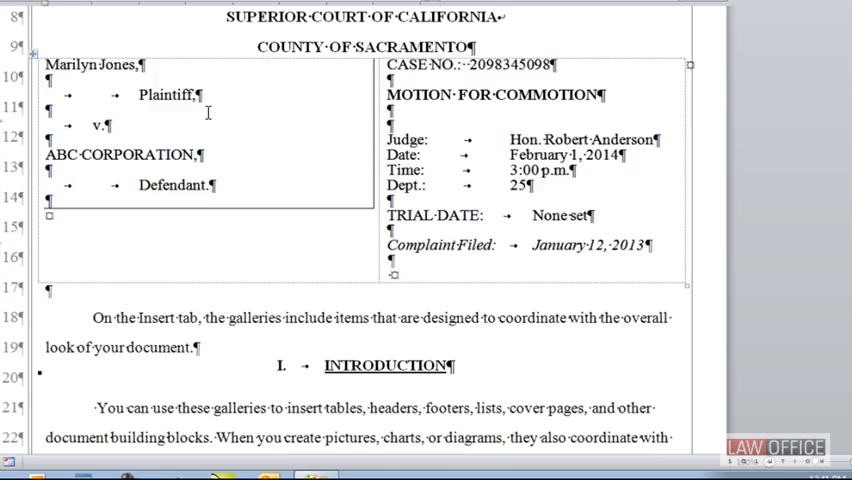
pyautogui.scroll(-3)
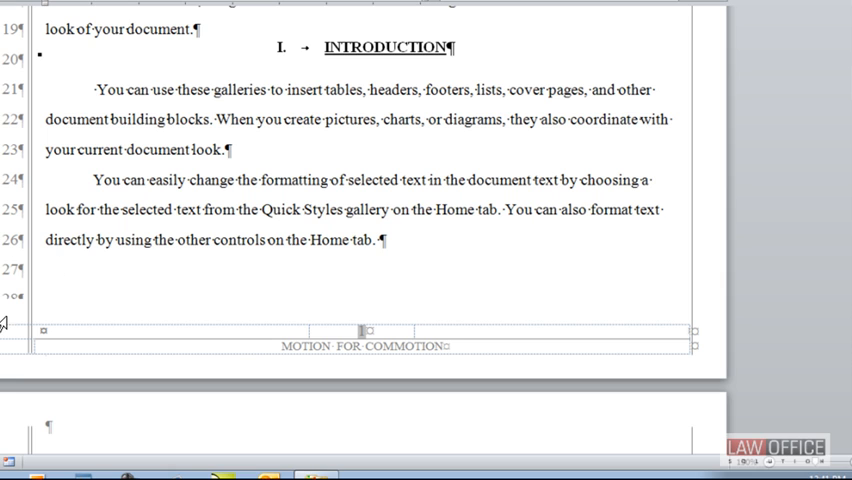
pyautogui.moveTo(476, 232)
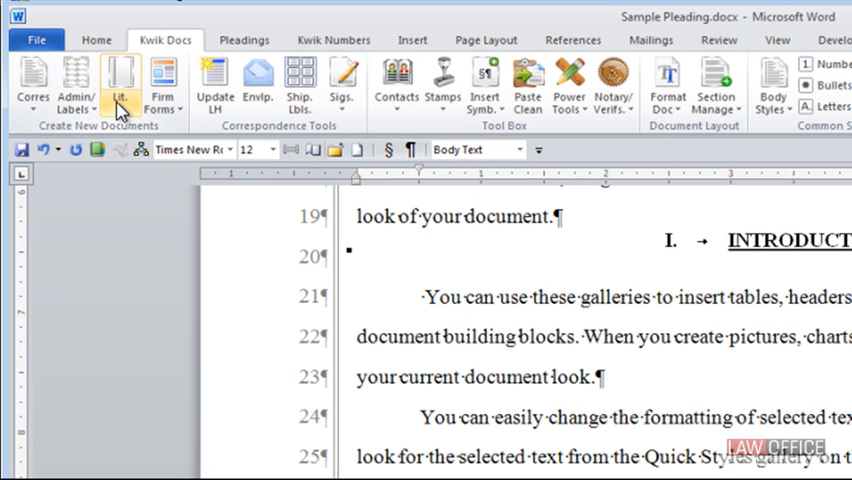
pyautogui.click(118, 84)
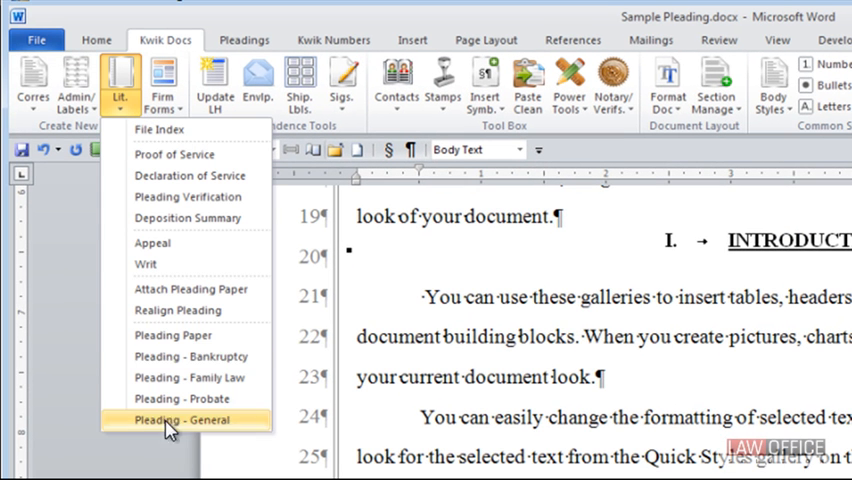
pyautogui.click(180, 420)
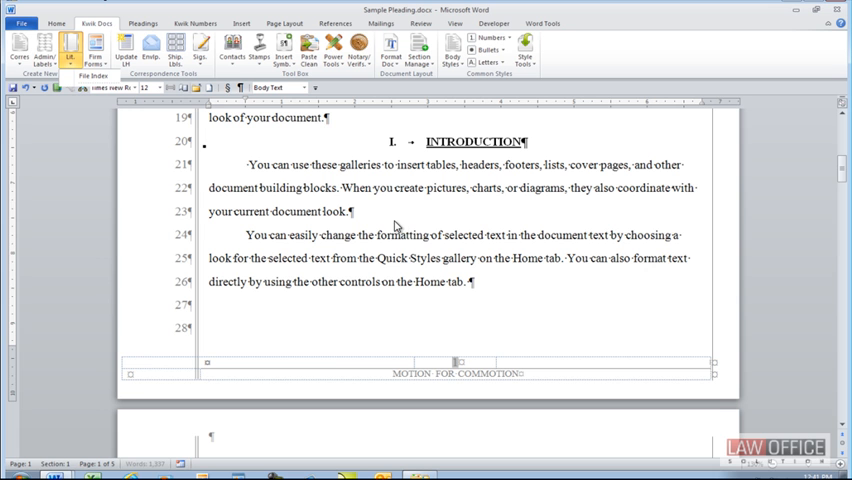
pyautogui.scroll(3)
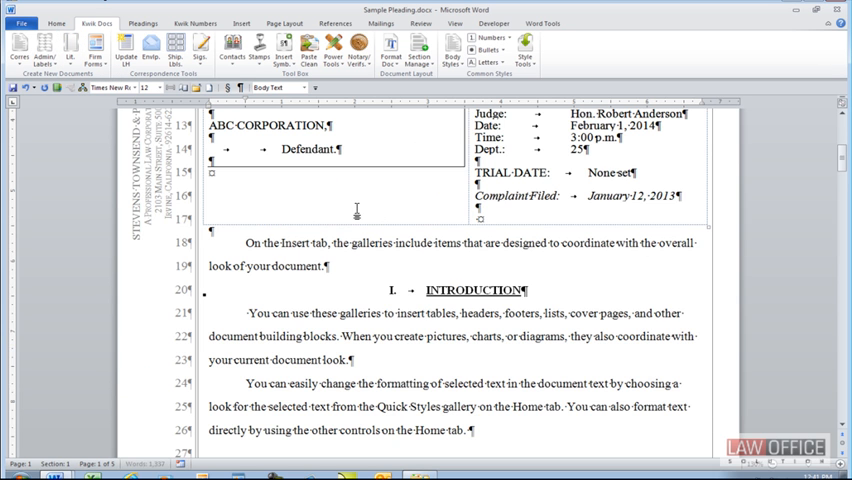
pyautogui.scroll(3)
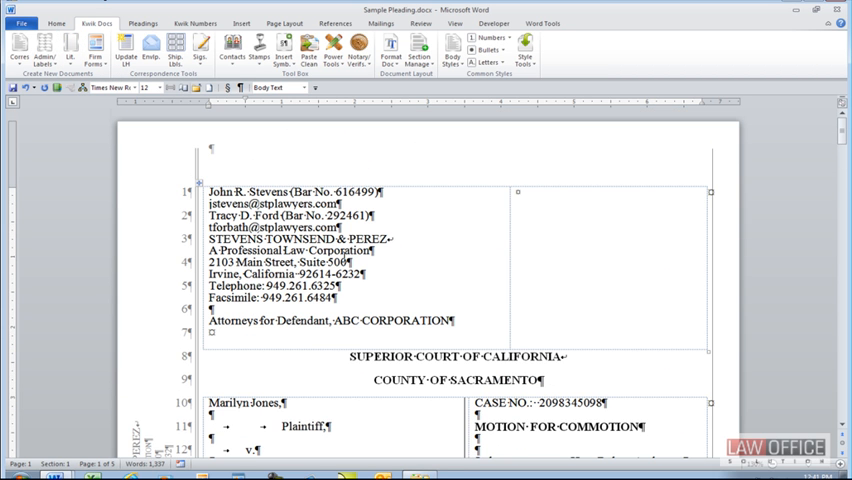
pyautogui.scroll(-3)
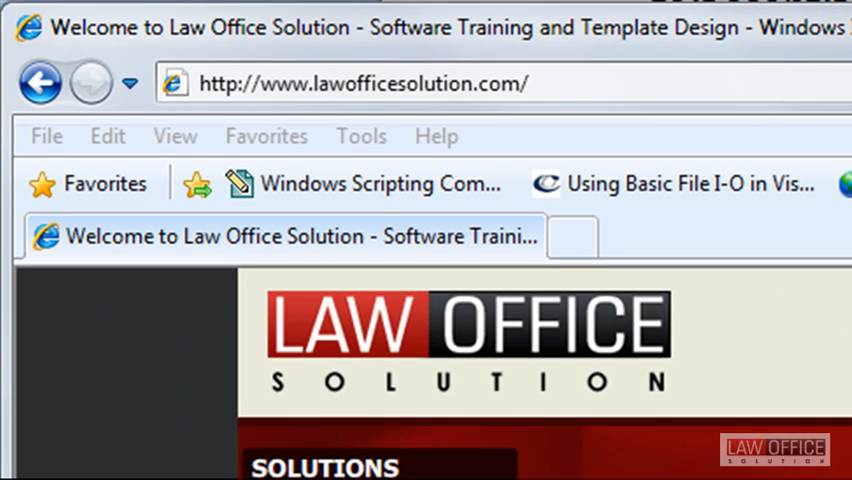
pyautogui.moveTo(672, 116)
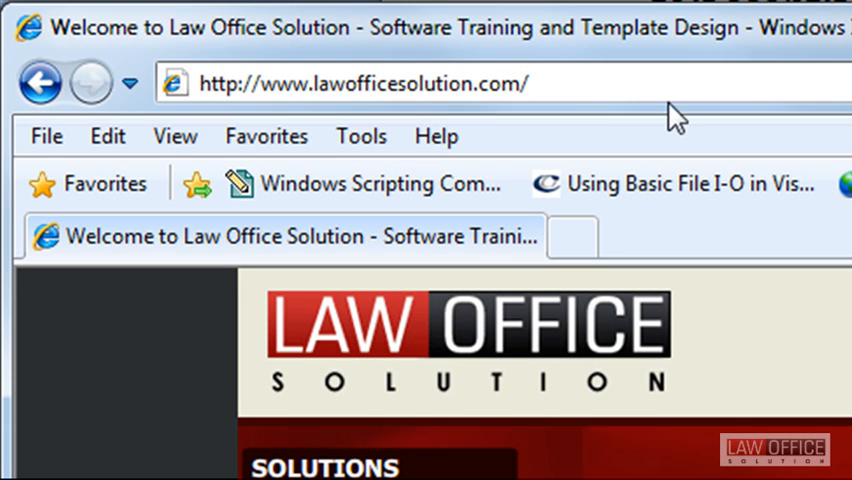